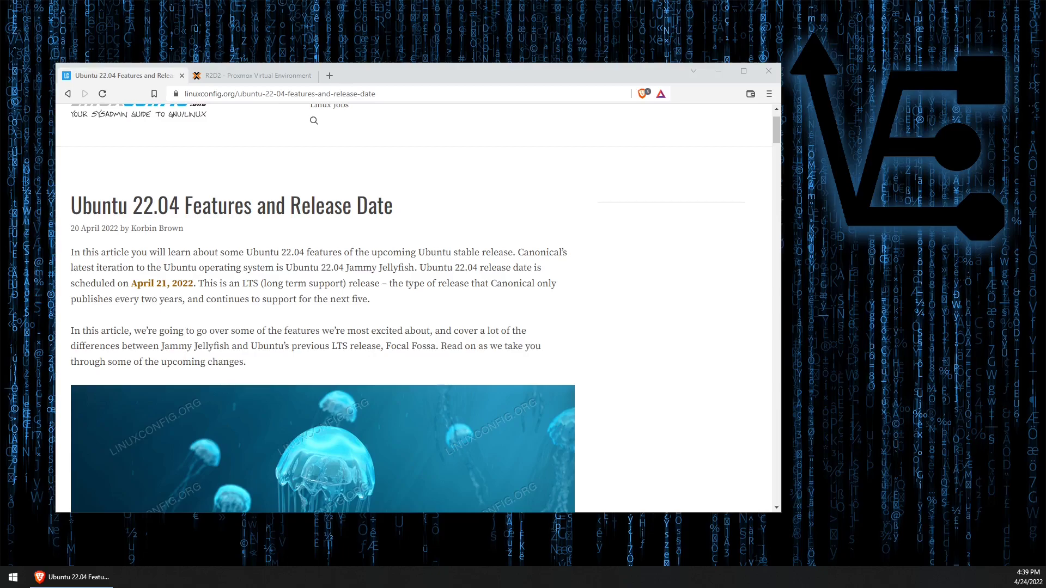
Switch back to the Proxmox VE browser tab showing container 106's Resources page.
{"action": "left_click", "coordinate": [254, 75]}
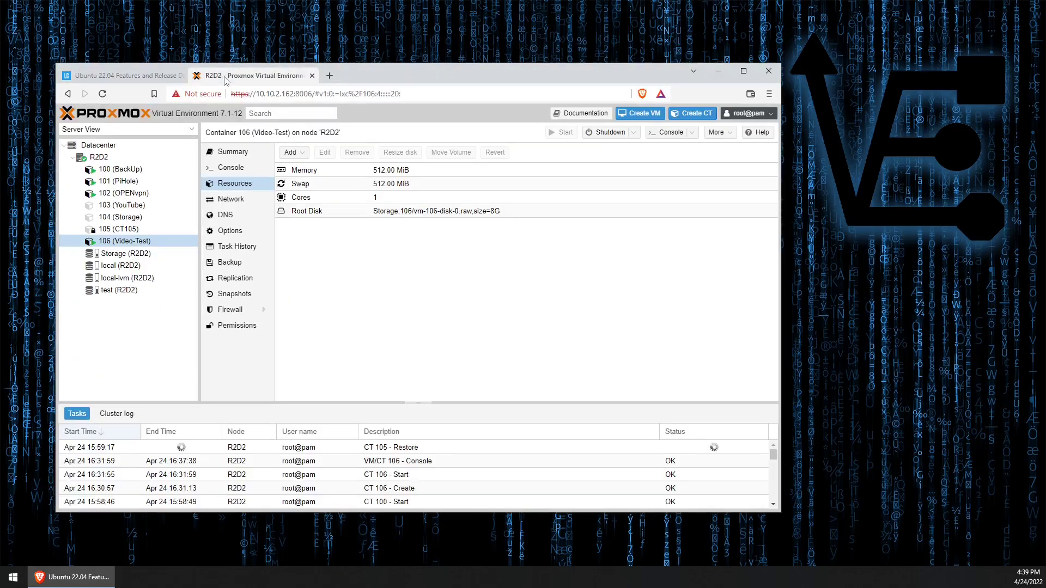
{"action": "mouse_move", "coordinate": [230, 261]}
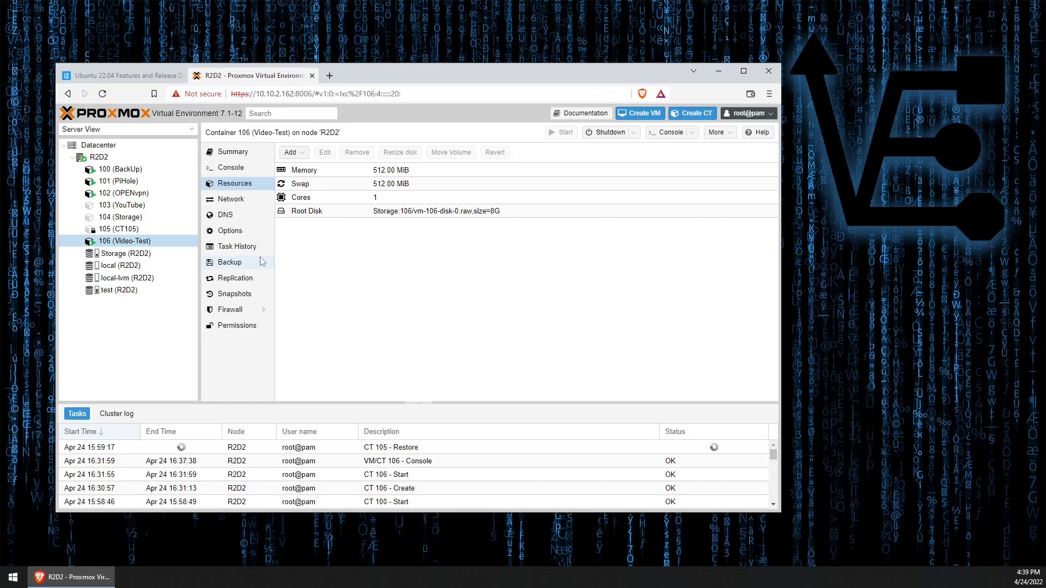
{"action": "mouse_move", "coordinate": [141, 248]}
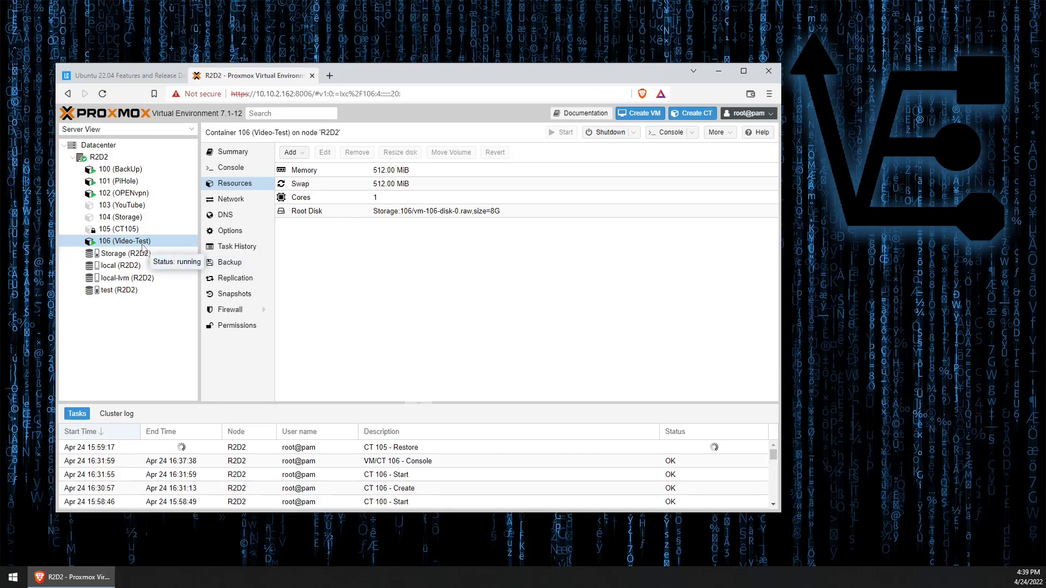
{"action": "mouse_move", "coordinate": [159, 232]}
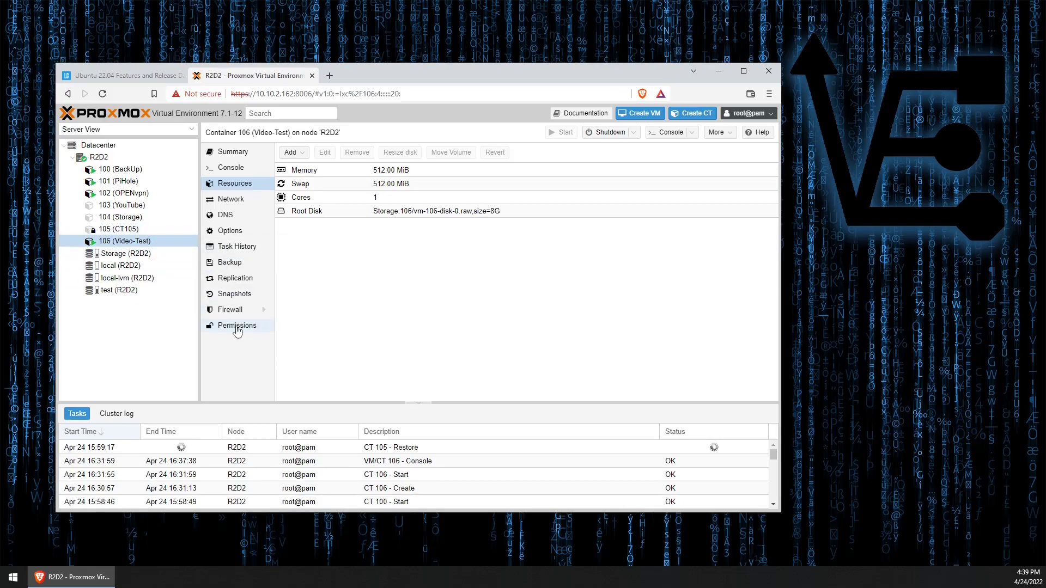
{"action": "mouse_move", "coordinate": [301, 197]}
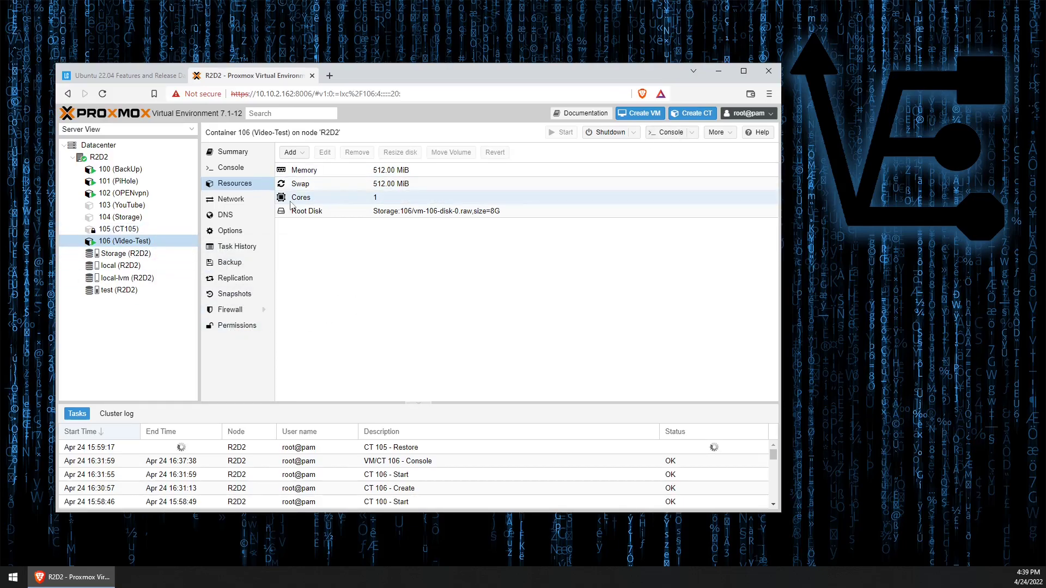
In container 106's console run 'apt update && apt full-upgrade -y' to bring all packages up to date.
{"action": "left_click", "coordinate": [667, 132]}
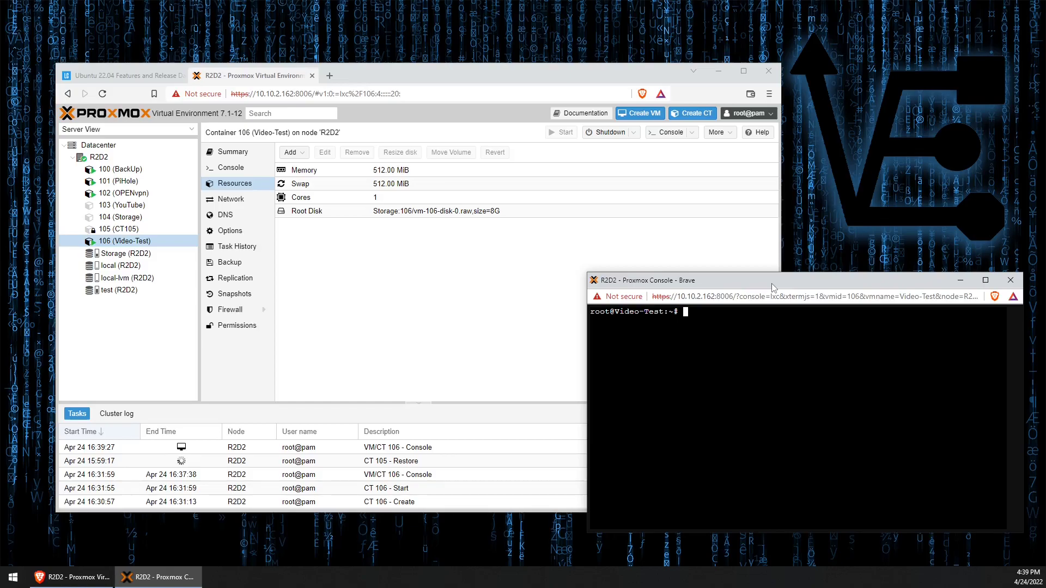
{"action": "type", "text": "apt"}
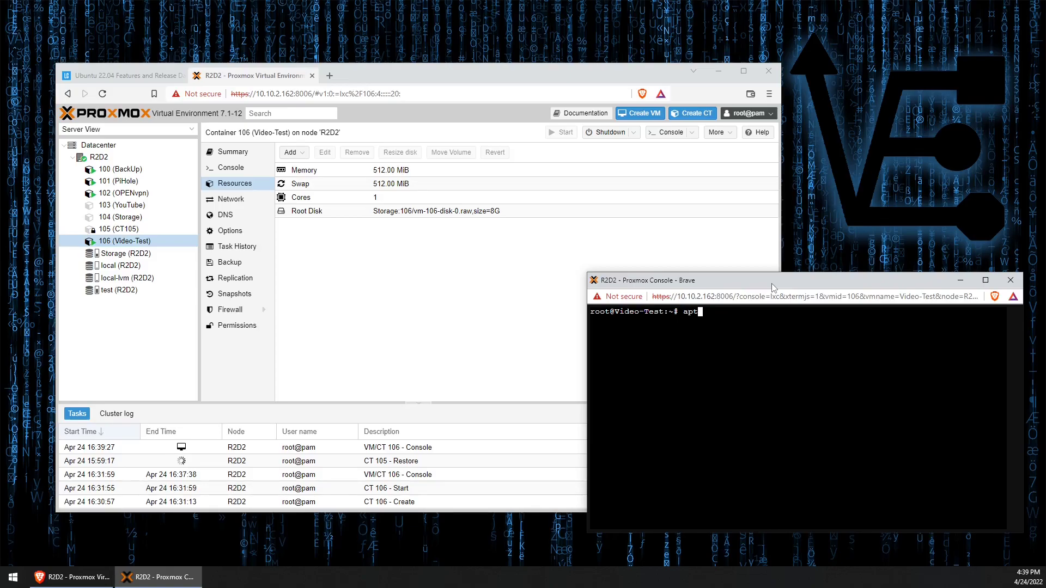
{"action": "type", "text": "updat"}
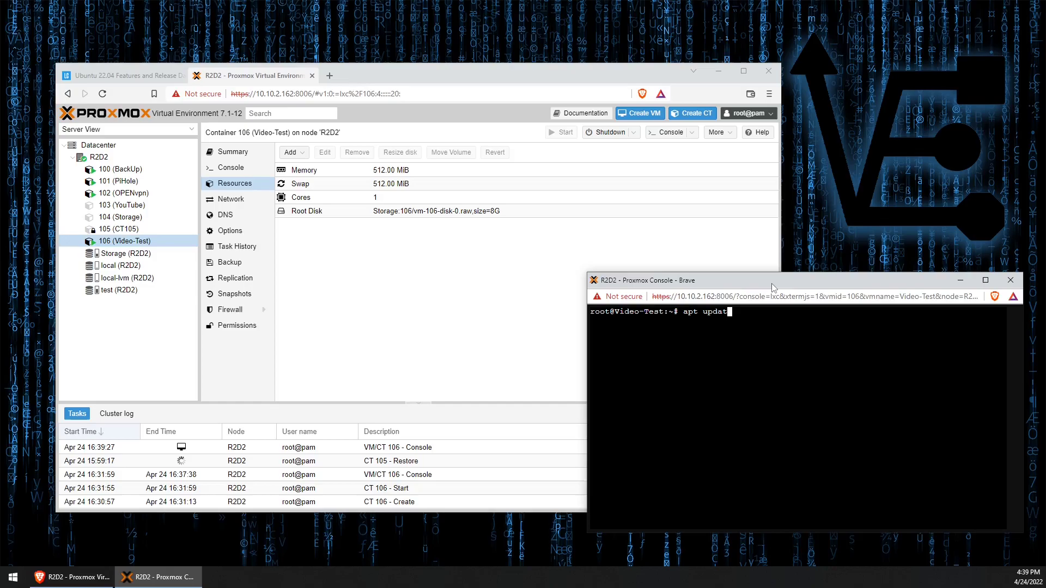
{"action": "type", "text": "&&"}
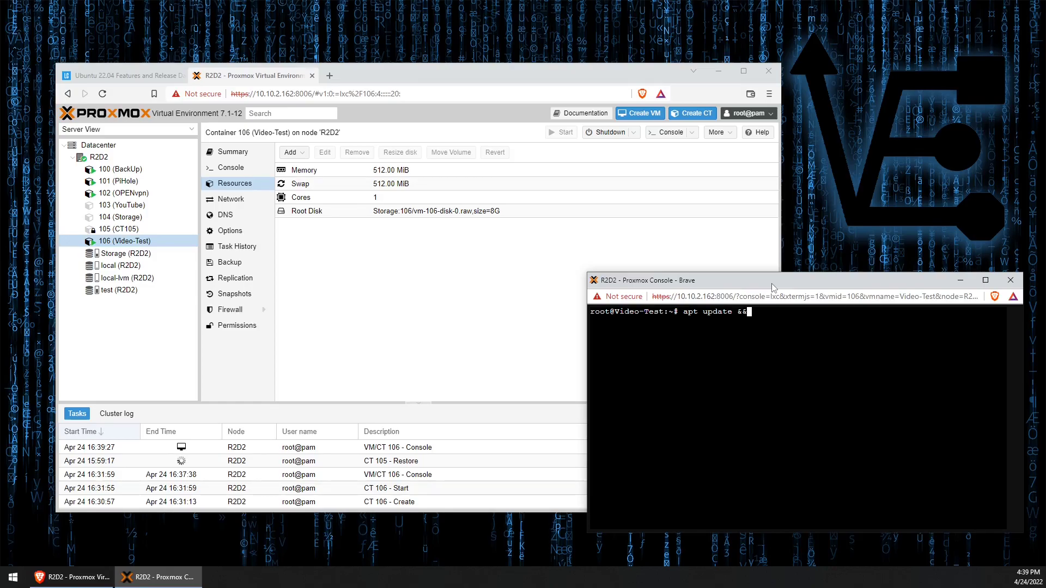
{"action": "type", "text": "a"}
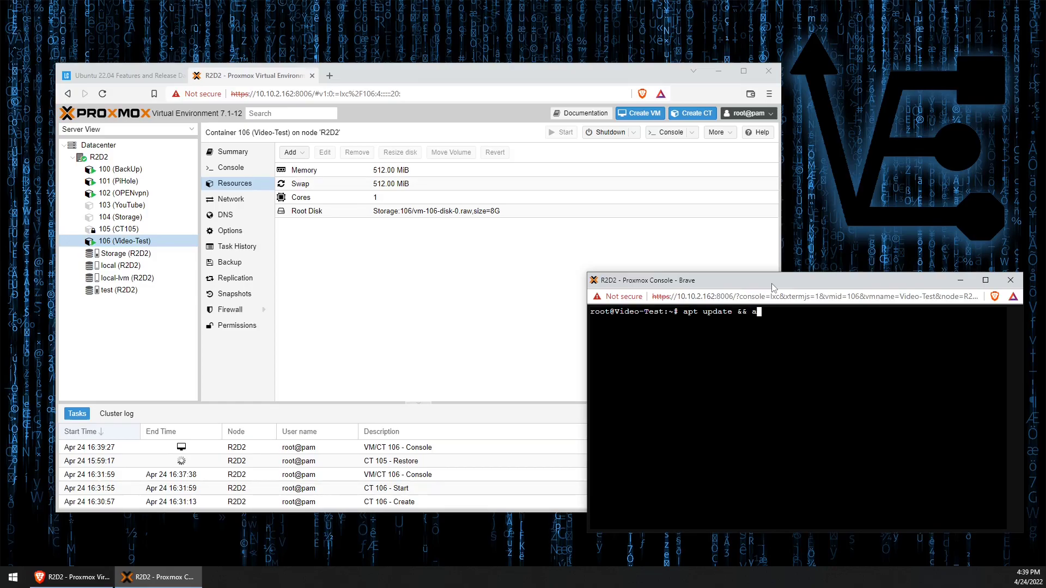
{"action": "type", "text": "pt upgra"}
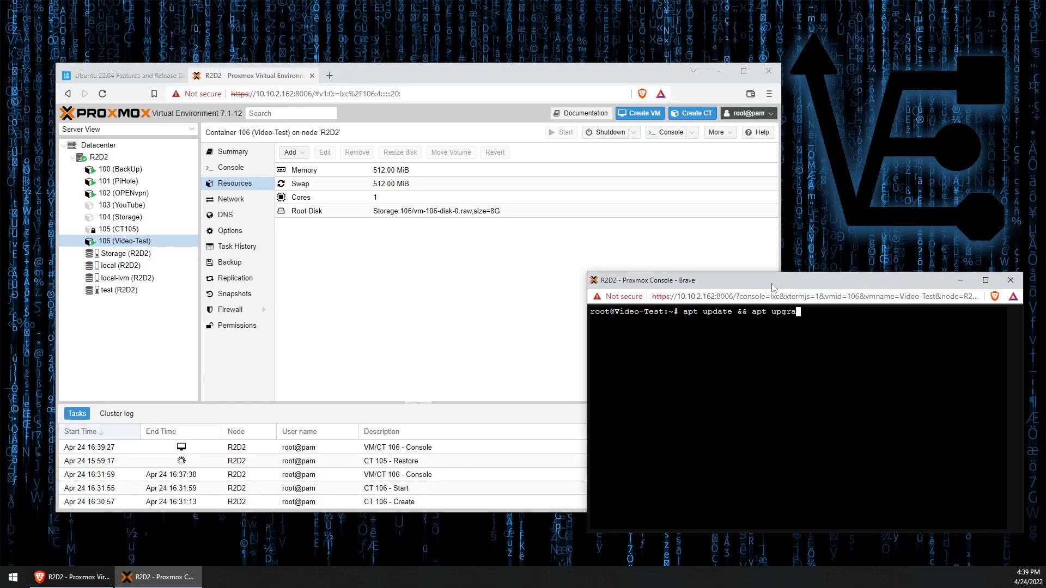
{"action": "type", "text": "de"}
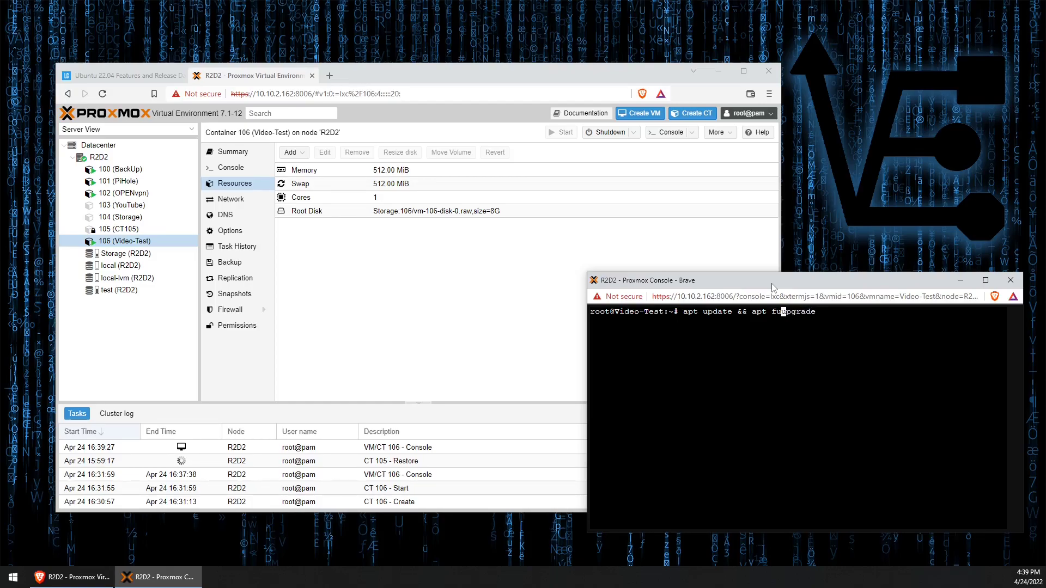
{"action": "type", "text": "ll"}
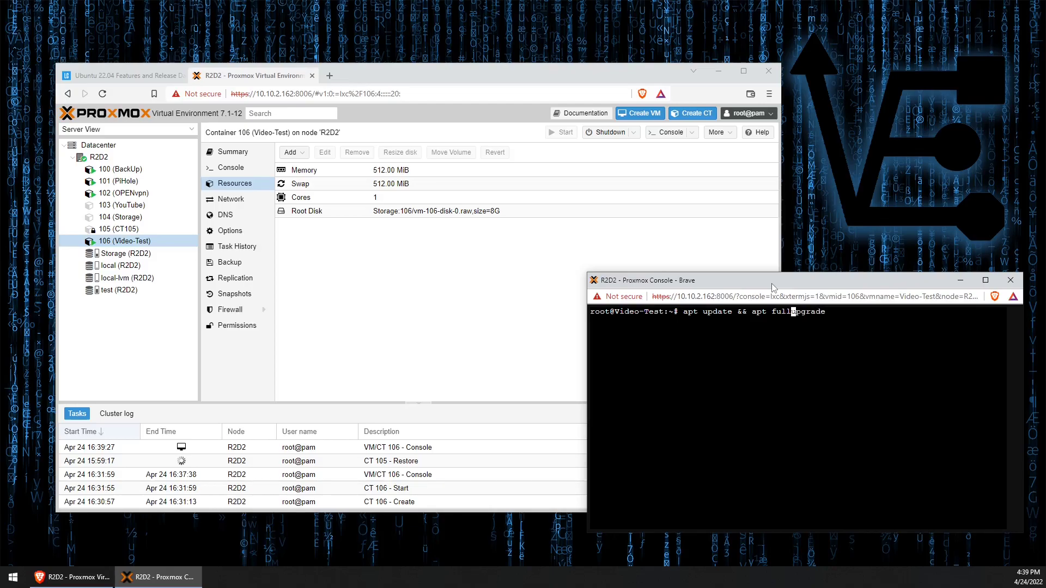
{"action": "type", "text": "-"}
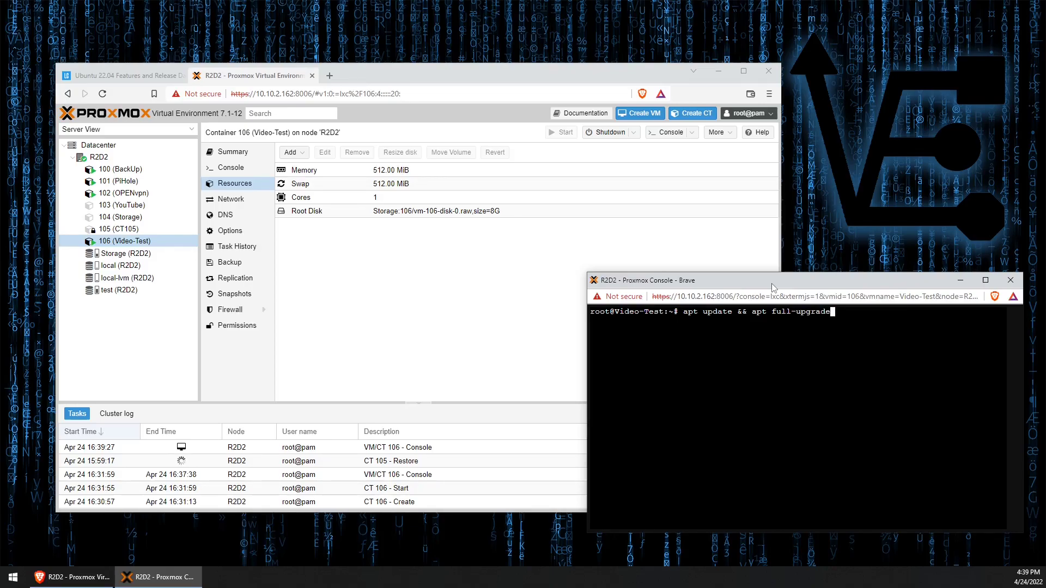
{"action": "type", "text": "-y"}
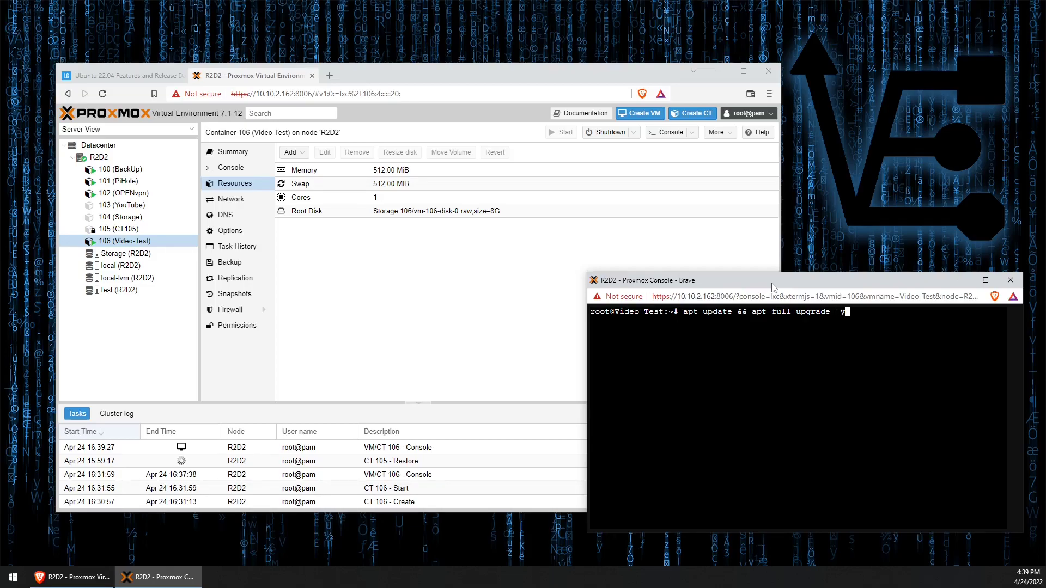
{"action": "key", "text": "Return"}
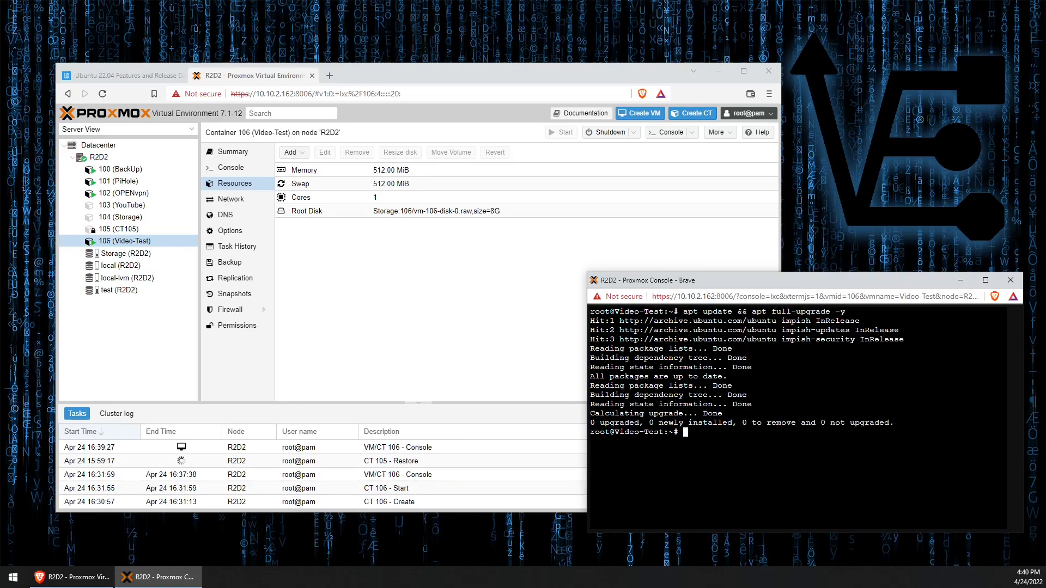
Paste and run 'lsb_release -a', showing Ubuntu 21.10 impish, then enter do-release-upgrade unrun.
{"action": "right_click", "coordinate": [687, 431]}
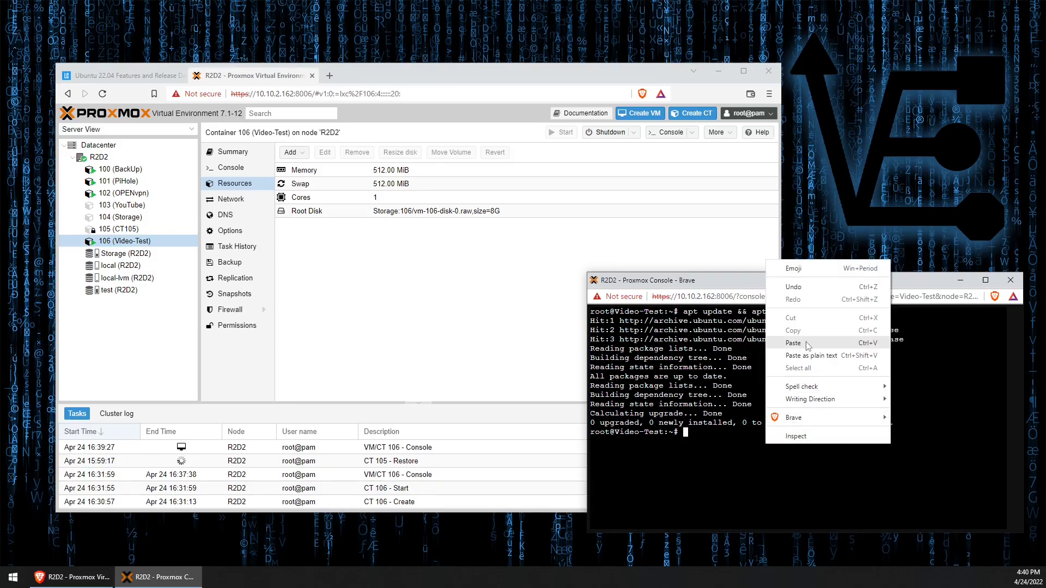
{"action": "left_click", "coordinate": [793, 343]}
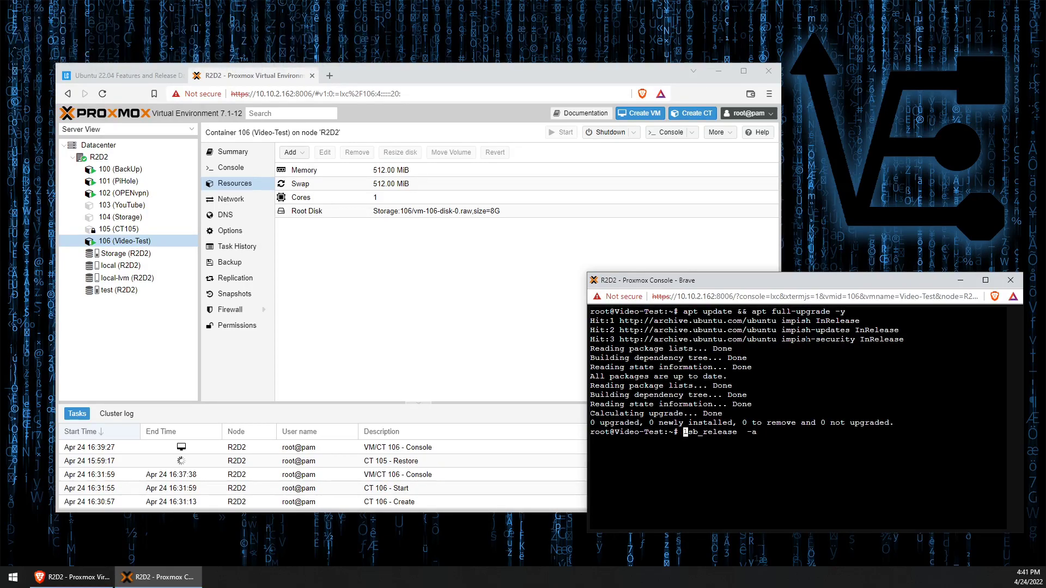
{"action": "key", "text": "Return"}
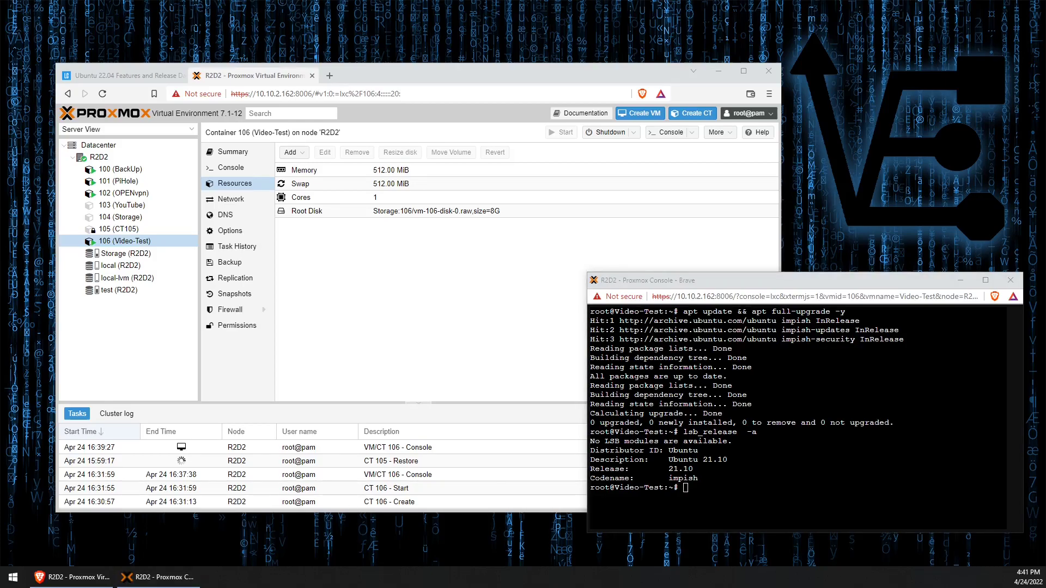
{"action": "type", "text": "do-release-upgrade"}
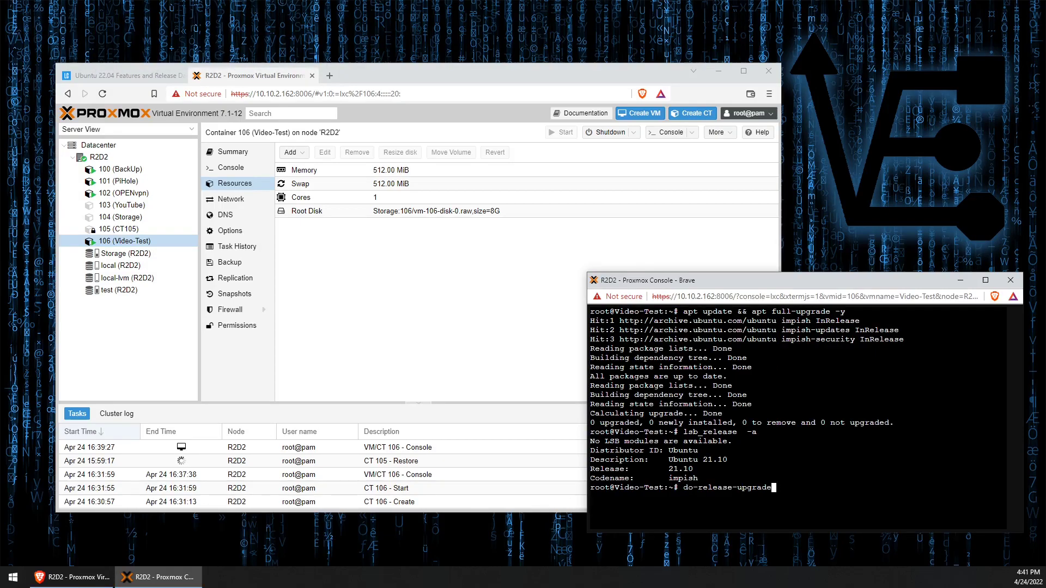
Run do-release-upgrade, which finds no new release, then prepare 'do-release-upgrade -d'.
{"action": "key", "text": "Return"}
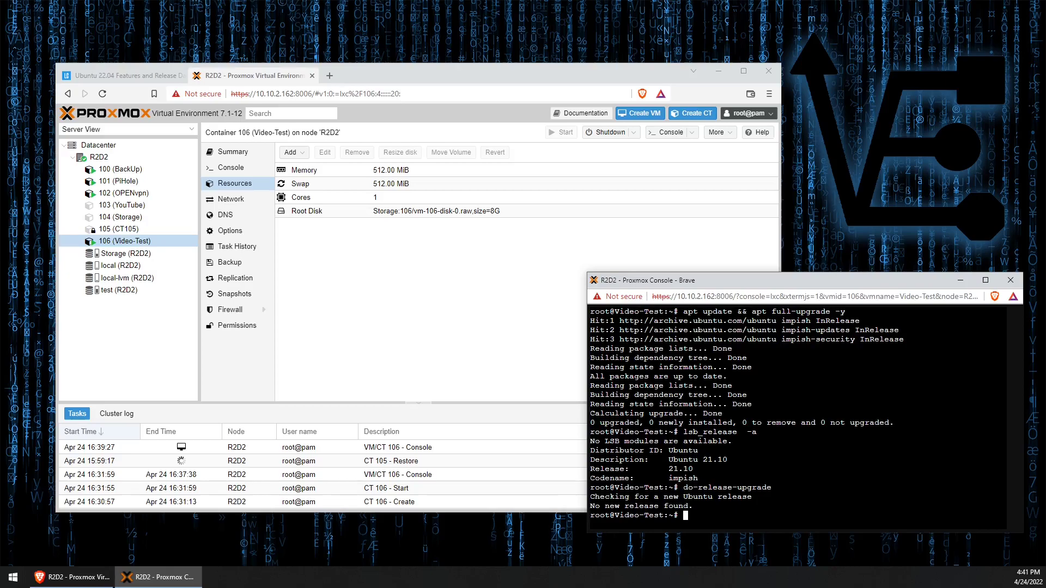
{"action": "type", "text": "do-release-upgrade"}
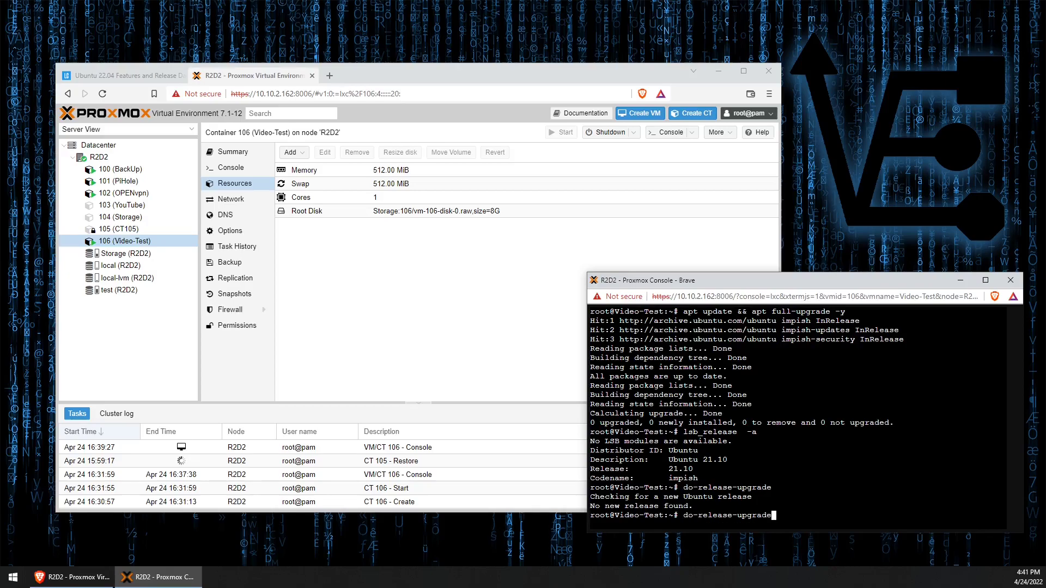
{"action": "type", "text": "-c"}
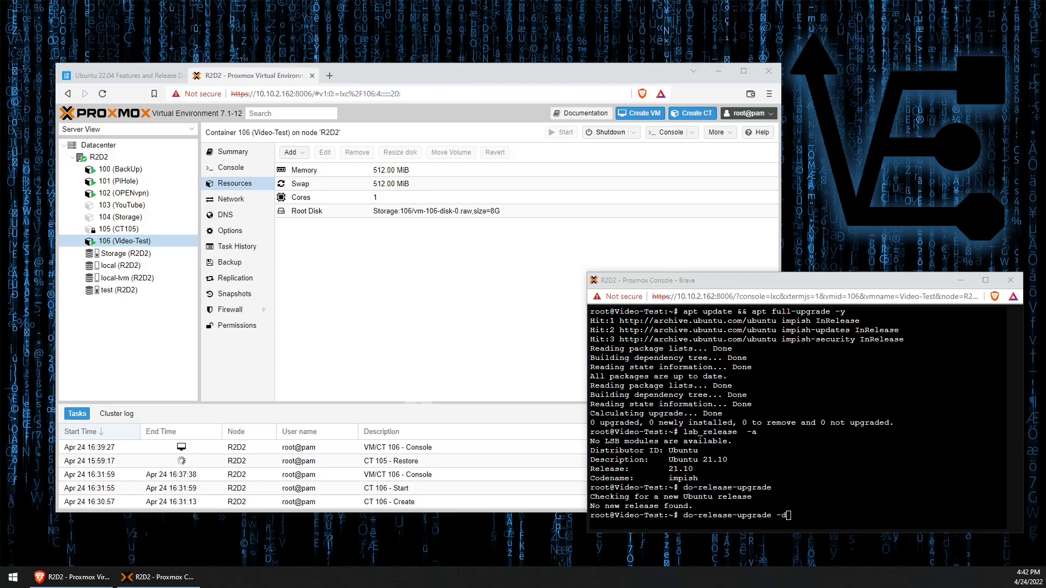
Start the development-release upgrade and answer y at the Continue prompt.
{"action": "key", "text": "Return"}
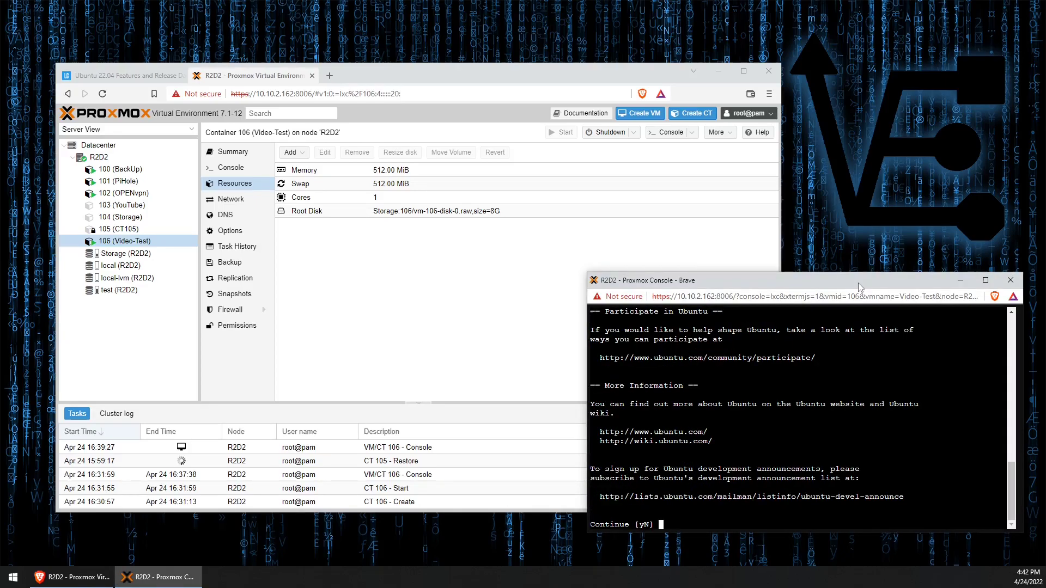
{"action": "type", "text": "y"}
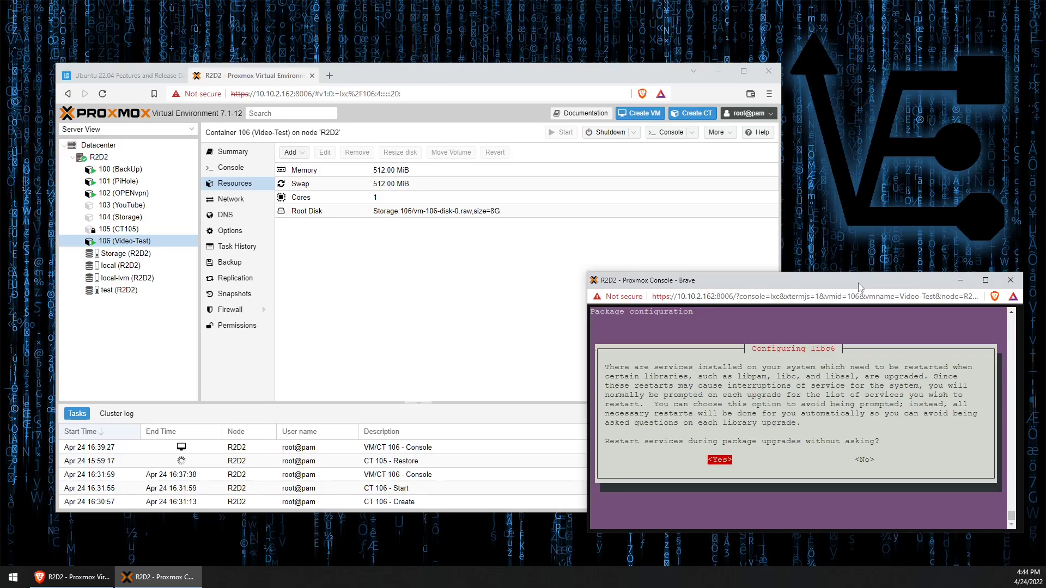
Answer Yes to restarting services automatically during the libc6 library upgrade.
{"action": "left_click", "coordinate": [719, 460]}
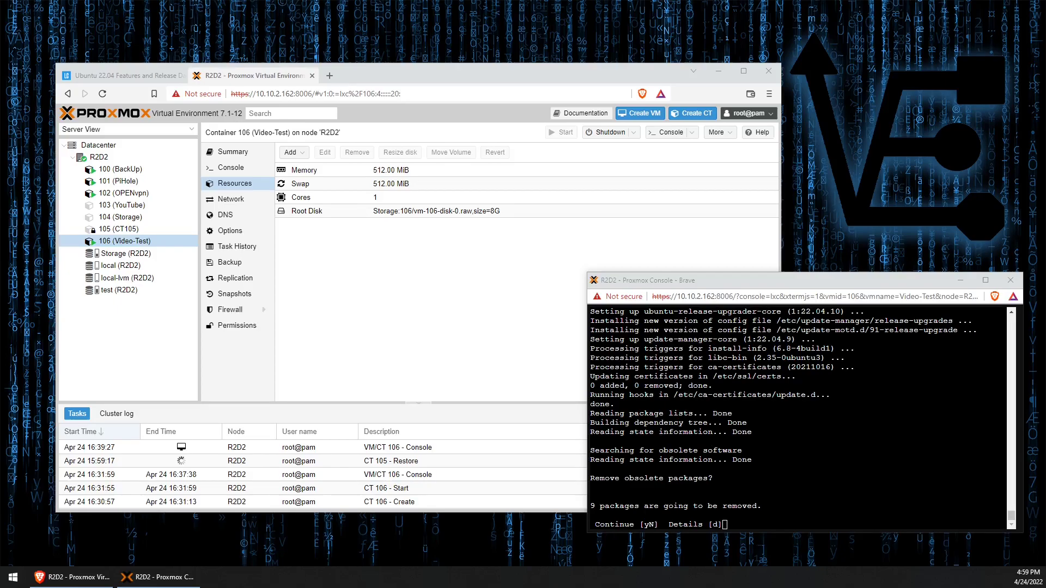
Answer y to remove the 9 obsolete packages and y to restart the container.
{"action": "type", "text": "y"}
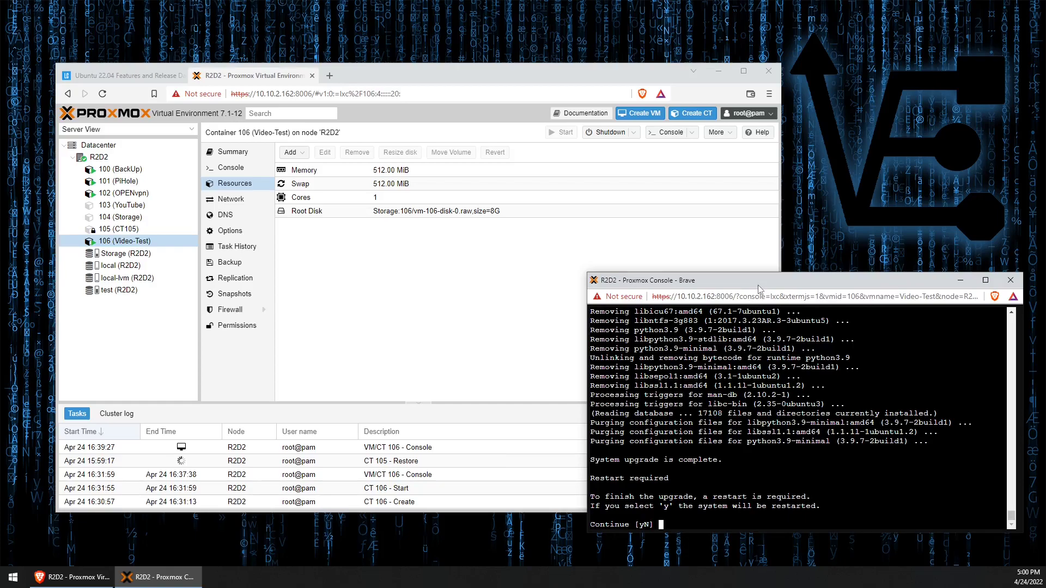
{"action": "type", "text": "y"}
{"action": "type", "text": "ro"}
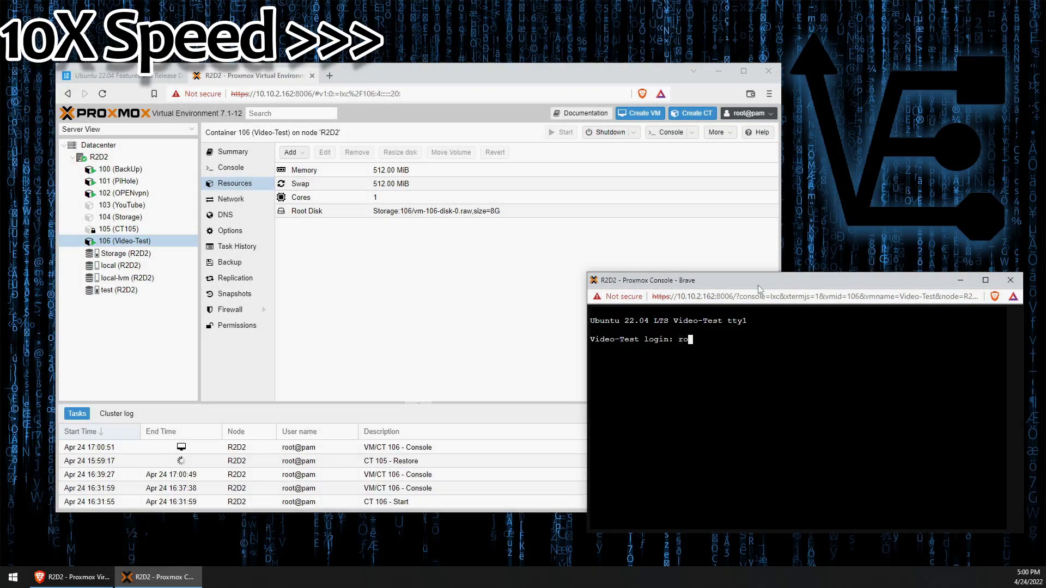
Log in as root and run 'lsb_release -a', confirming Ubuntu 22.04 LTS jammy, then close the console.
{"action": "key", "text": "Return"}
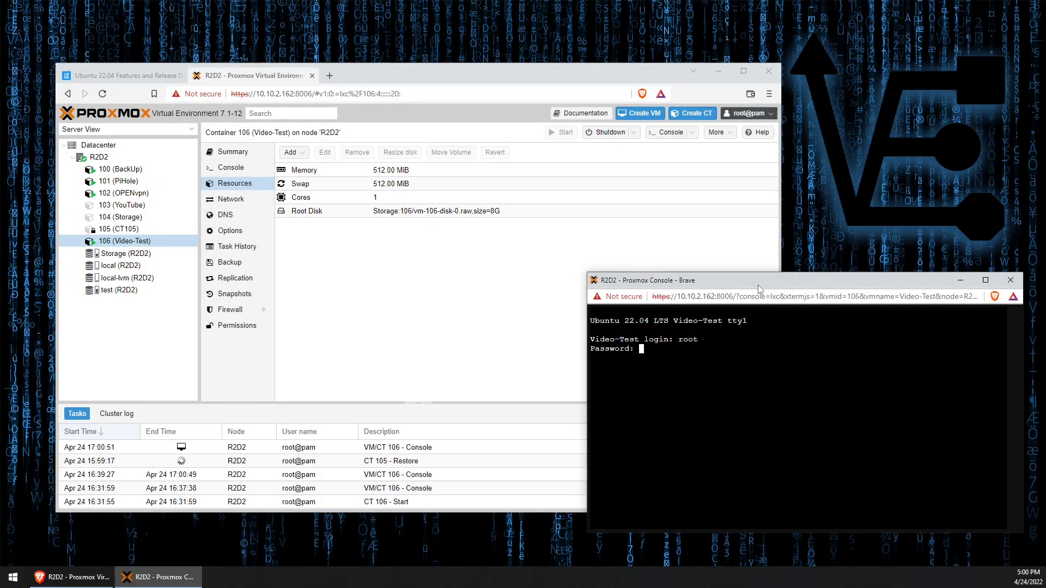
{"action": "type", "text": "do-release-upgrade -c"}
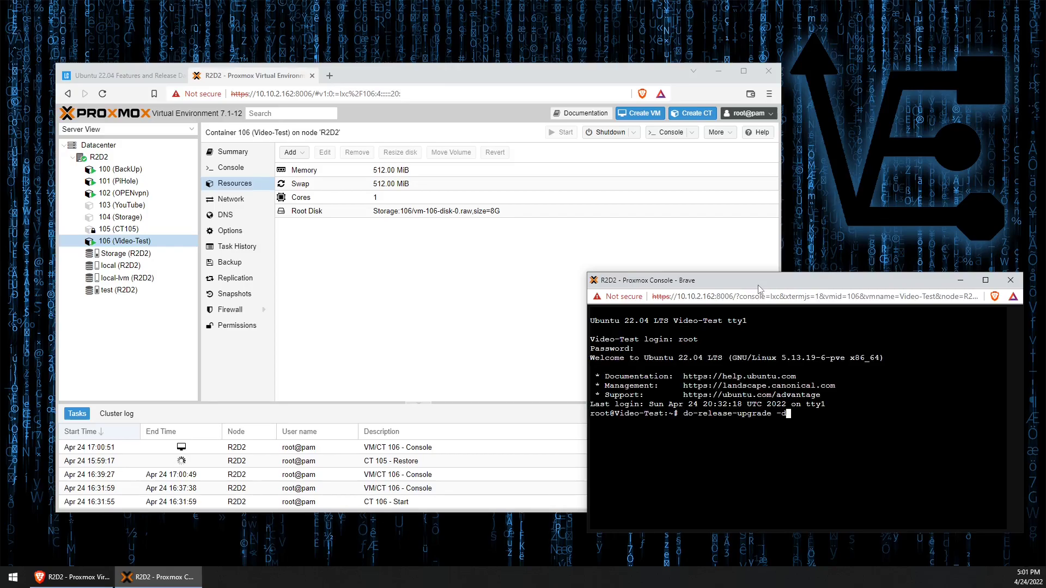
{"action": "type", "text": "lsb_release -a"}
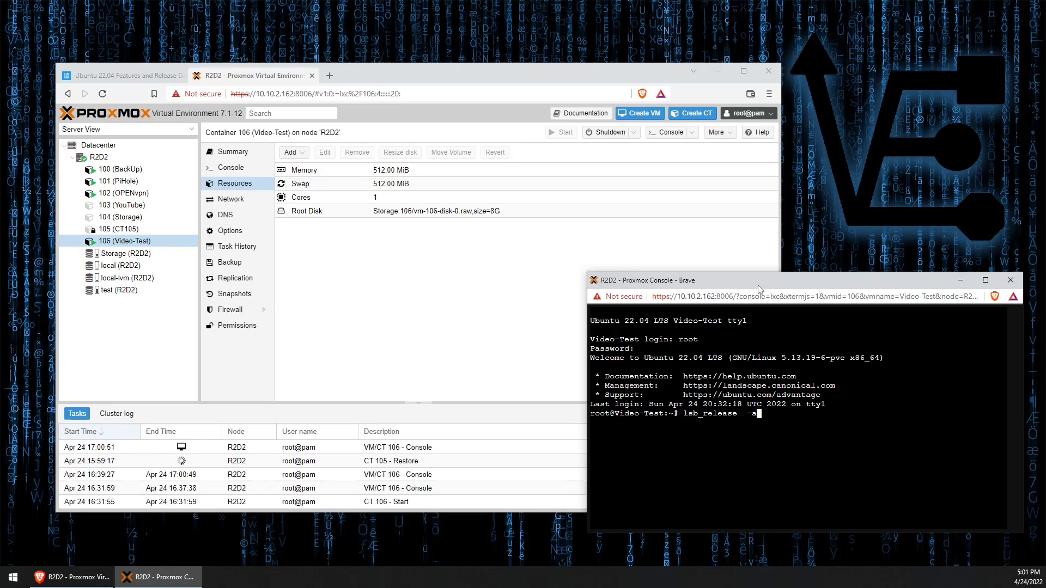
{"action": "key", "text": "Return"}
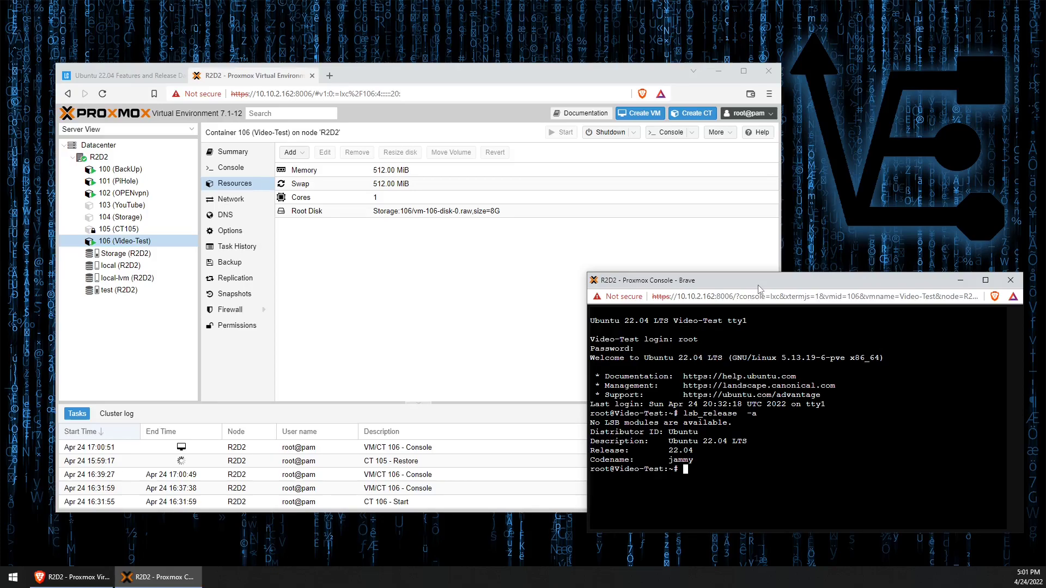
{"action": "left_click", "coordinate": [1009, 280]}
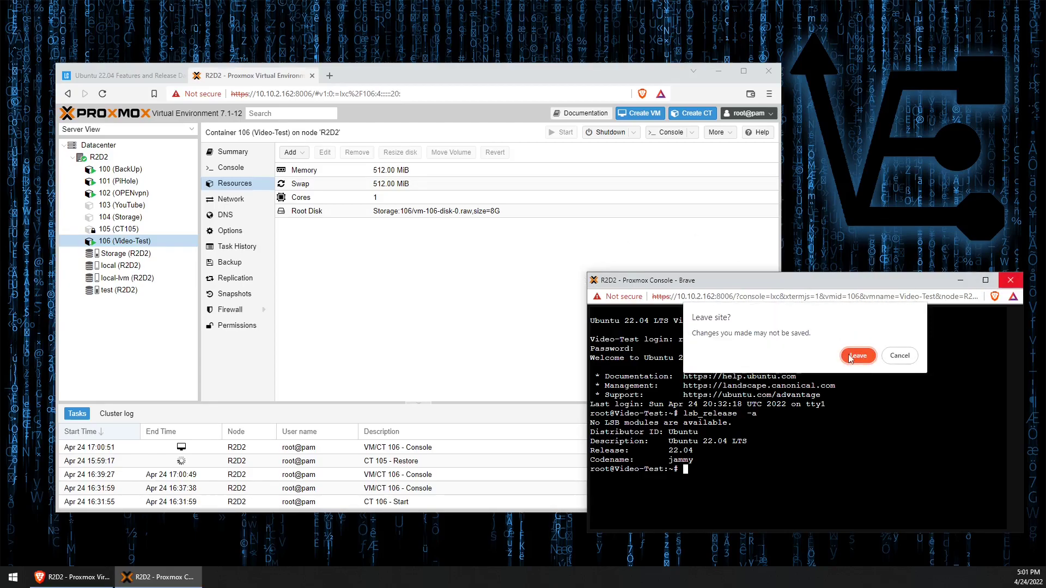
Confirm leaving the console page and shut container 106 down.
{"action": "left_click", "coordinate": [858, 356]}
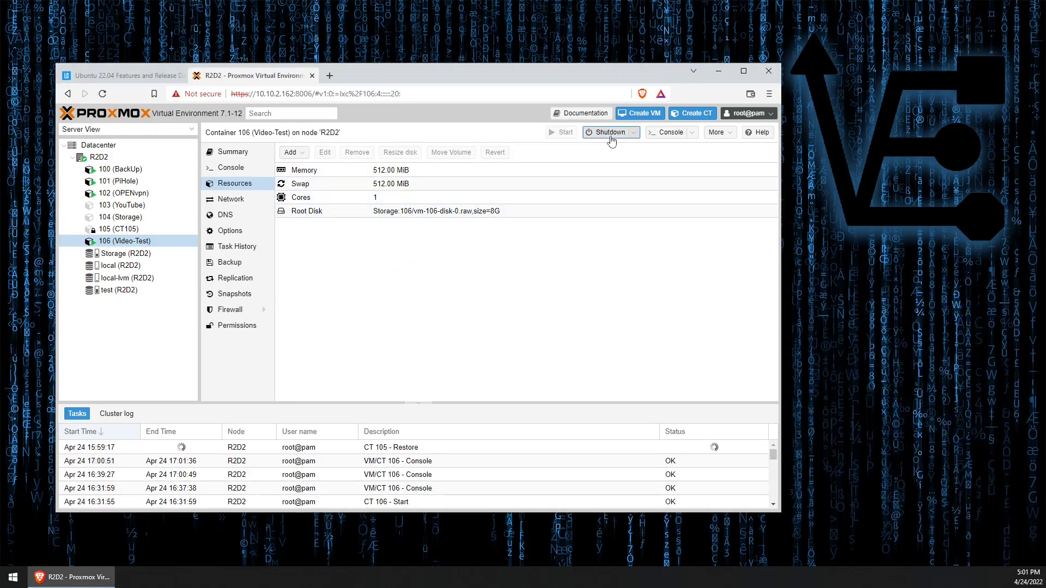
{"action": "left_click", "coordinate": [607, 131]}
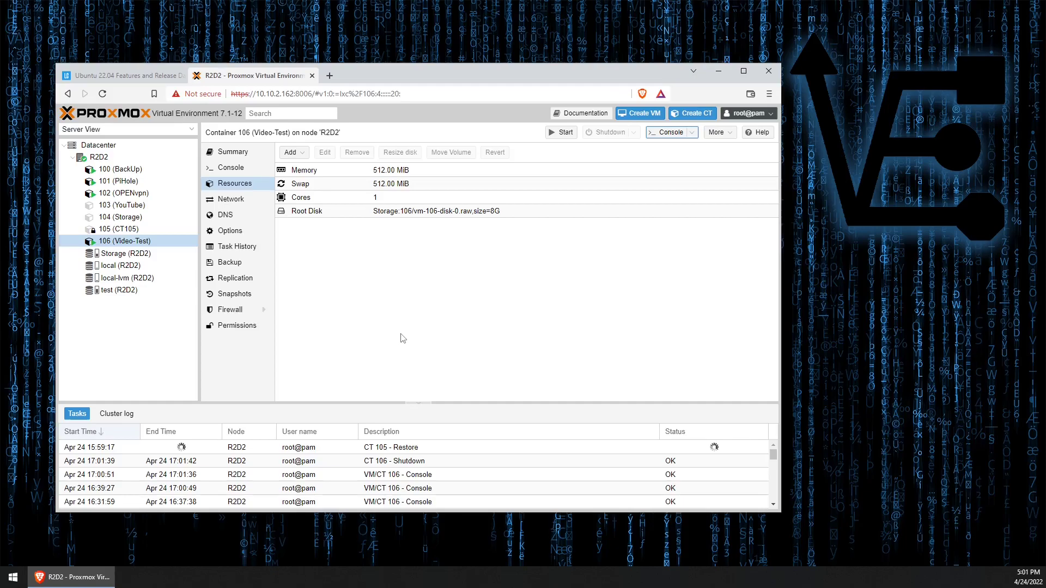
{"action": "mouse_move", "coordinate": [383, 341]}
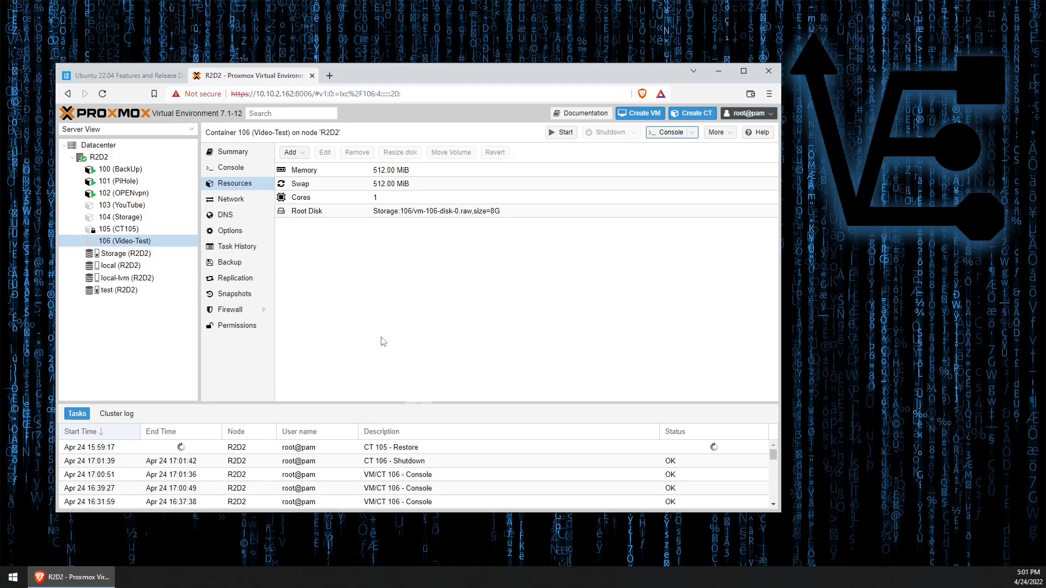
{"action": "left_click", "coordinate": [117, 266]}
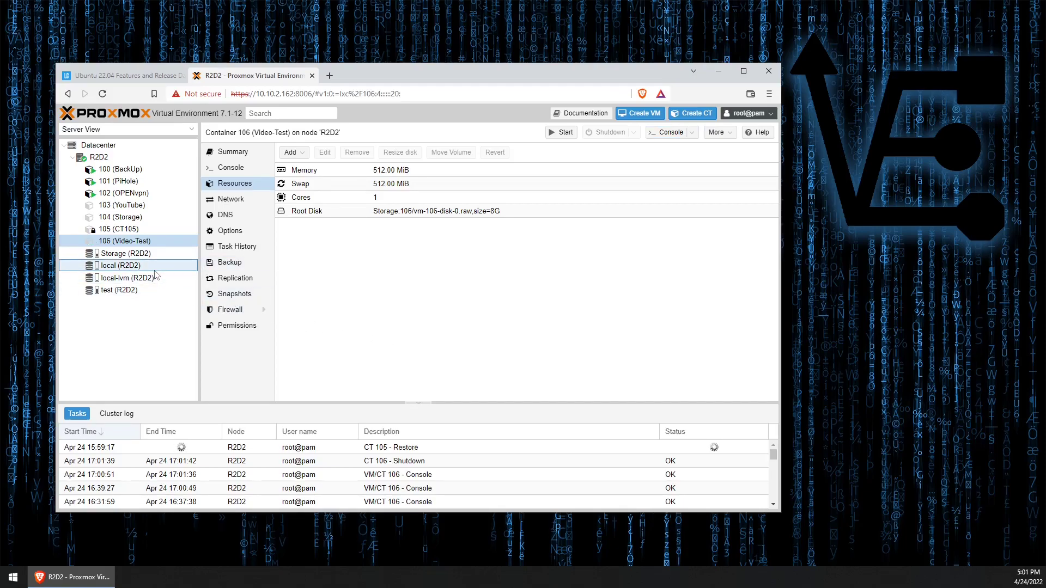
Show CT Templates on local (R2D2) storage and bring up the downloadable template catalogue.
{"action": "left_click", "coordinate": [118, 265]}
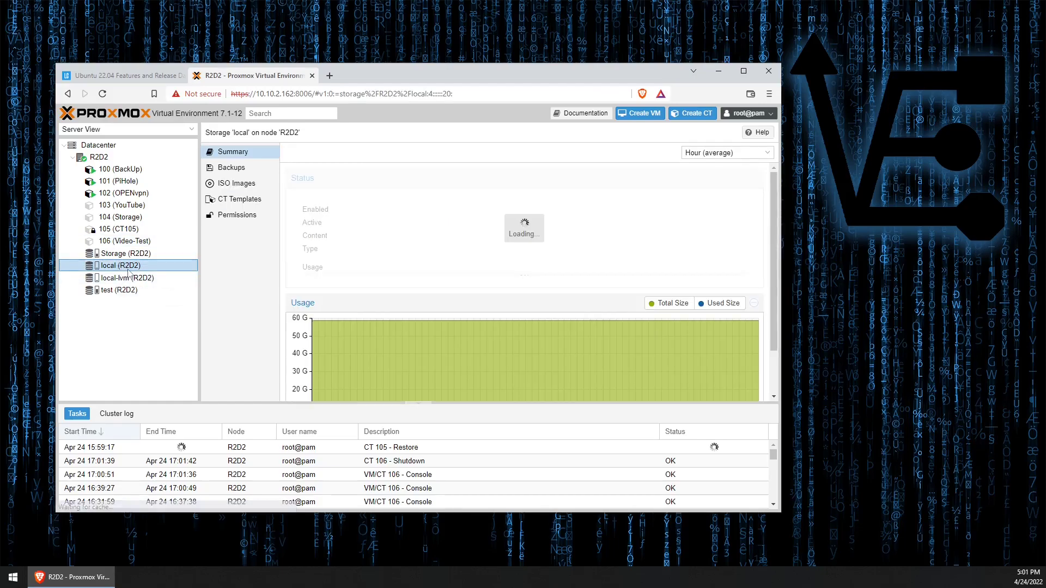
{"action": "mouse_move", "coordinate": [168, 270]}
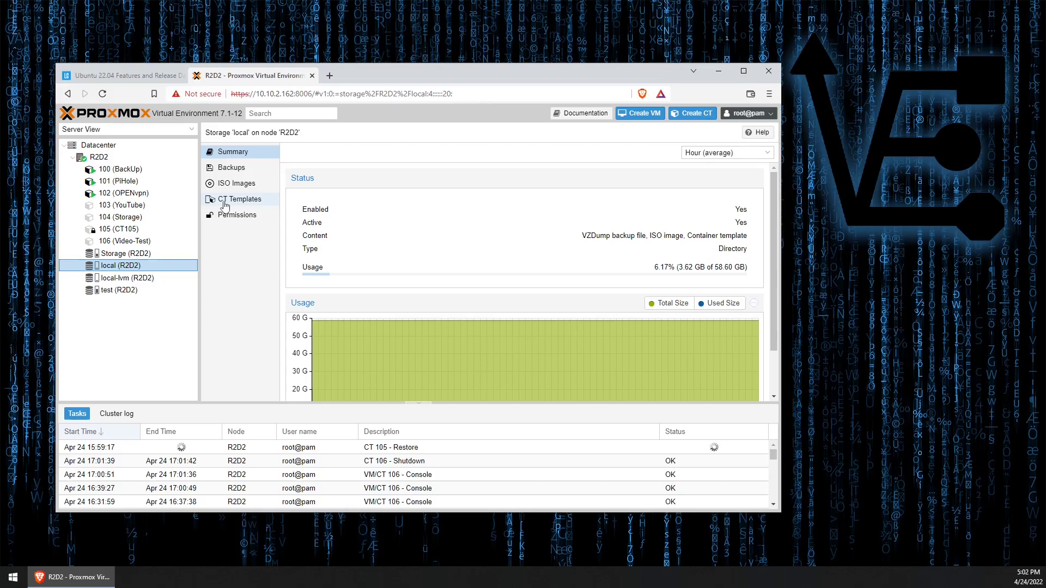
{"action": "left_click", "coordinate": [238, 199]}
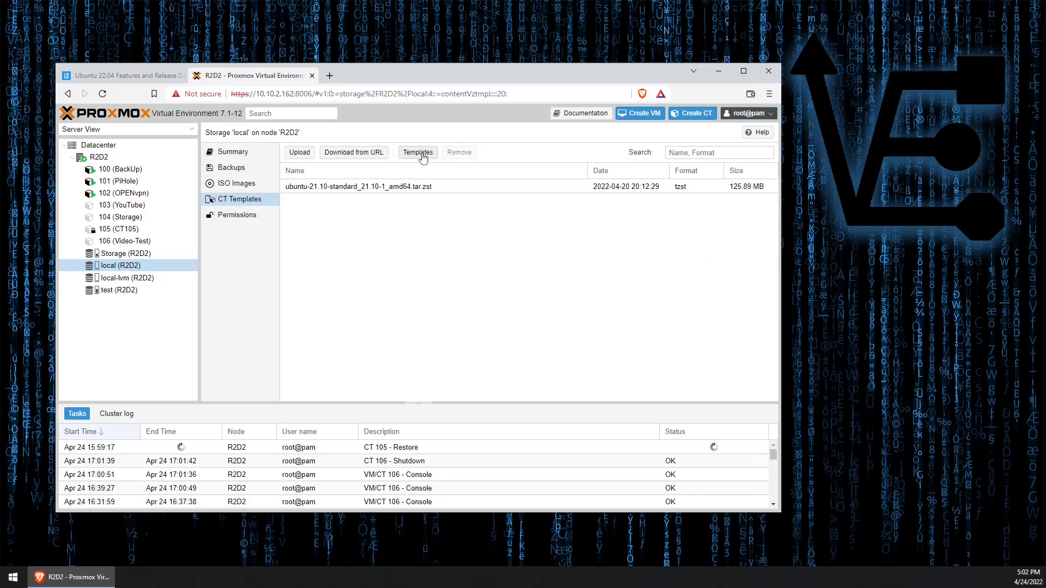
{"action": "left_click", "coordinate": [417, 153]}
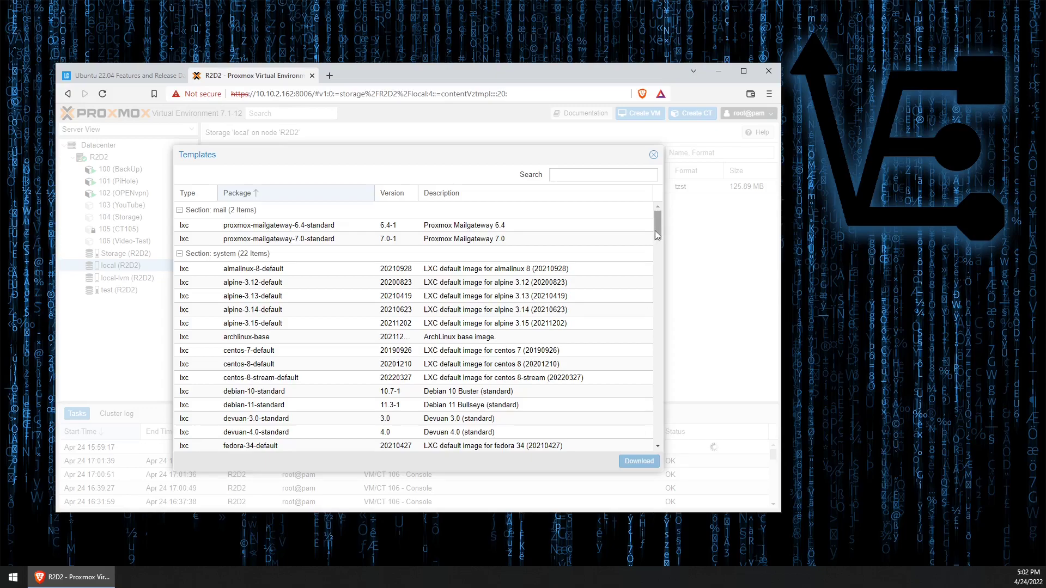
{"action": "scroll", "scroll_direction": "down", "scroll_amount": 3}
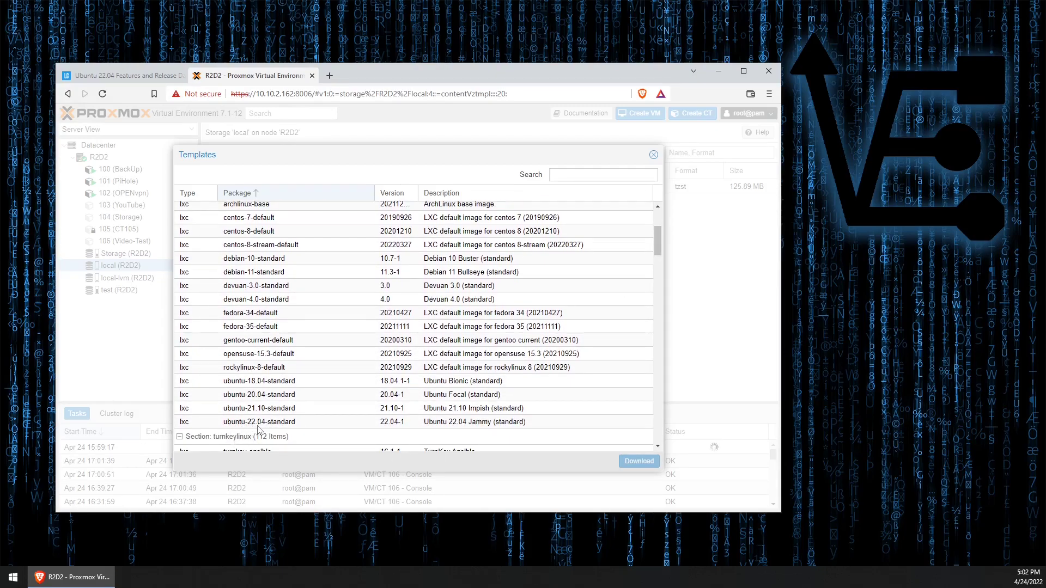
{"action": "mouse_move", "coordinate": [435, 421]}
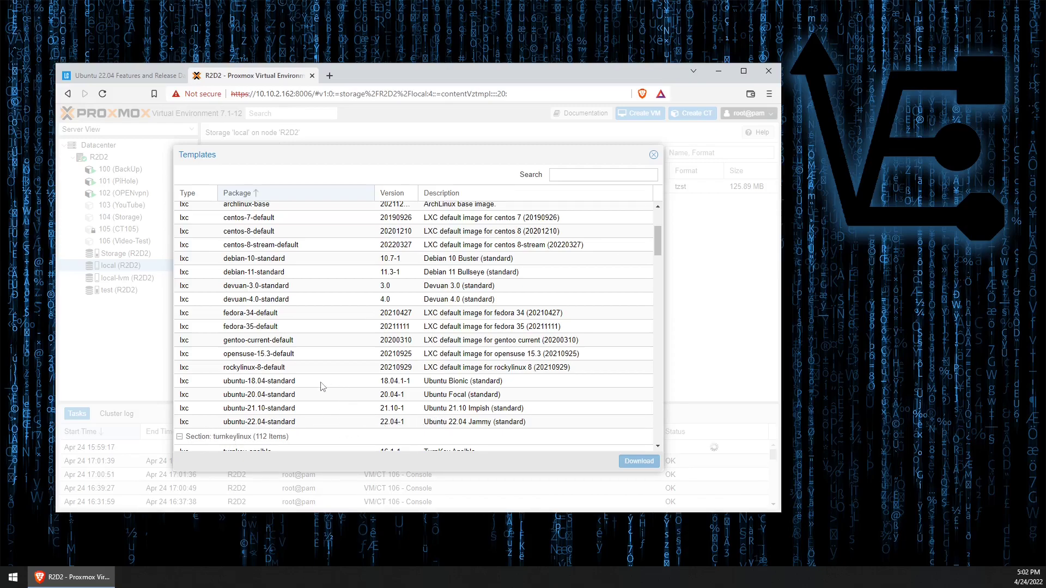
{"action": "mouse_move", "coordinate": [557, 345]}
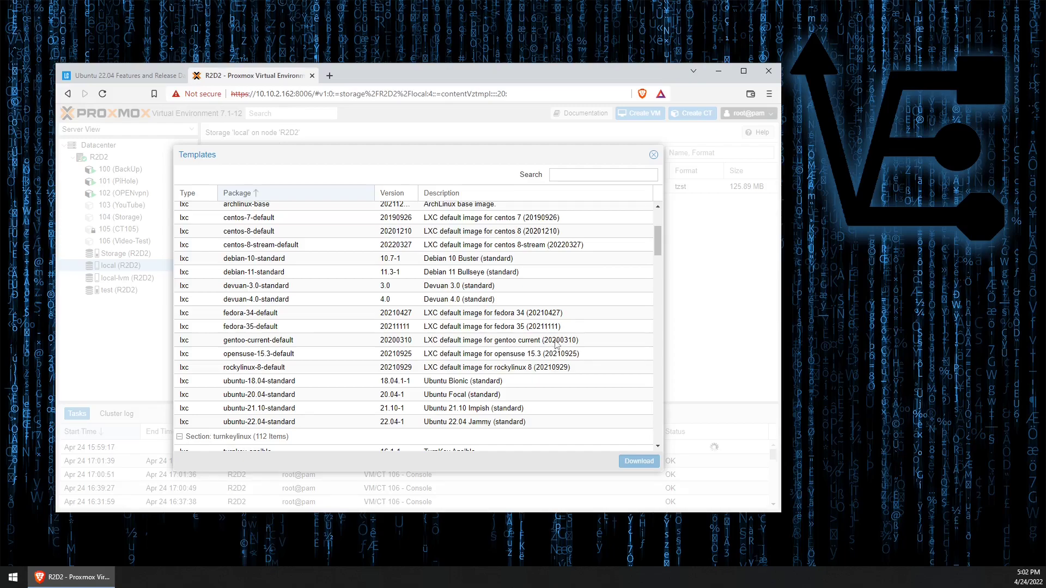
{"action": "left_click", "coordinate": [651, 154]}
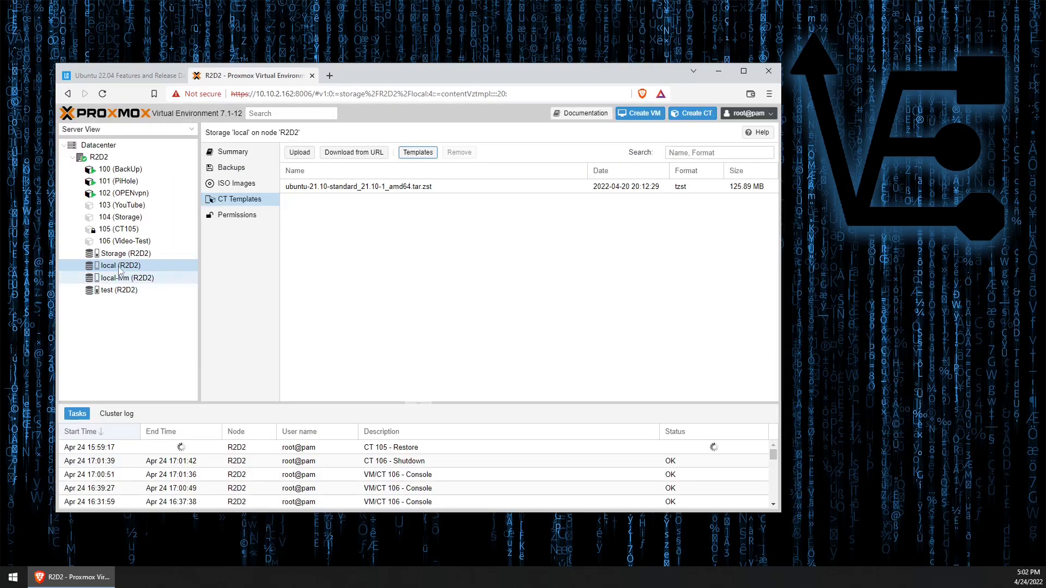
Open a shell on node R2D2 and run pveam update to refresh the template catalogue.
{"action": "left_click", "coordinate": [99, 157]}
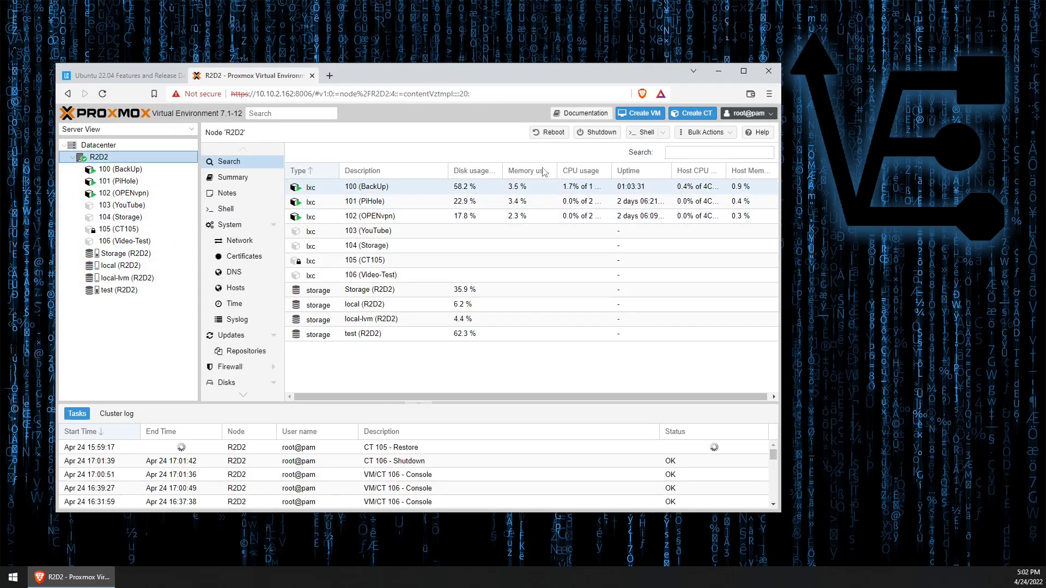
{"action": "left_click", "coordinate": [643, 132]}
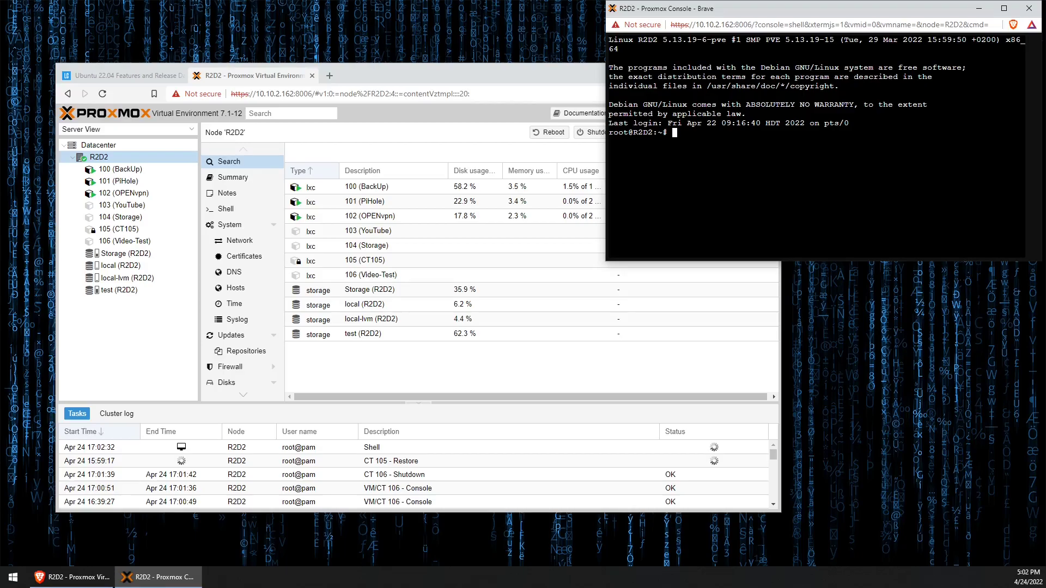
{"action": "type", "text": "pveam u"}
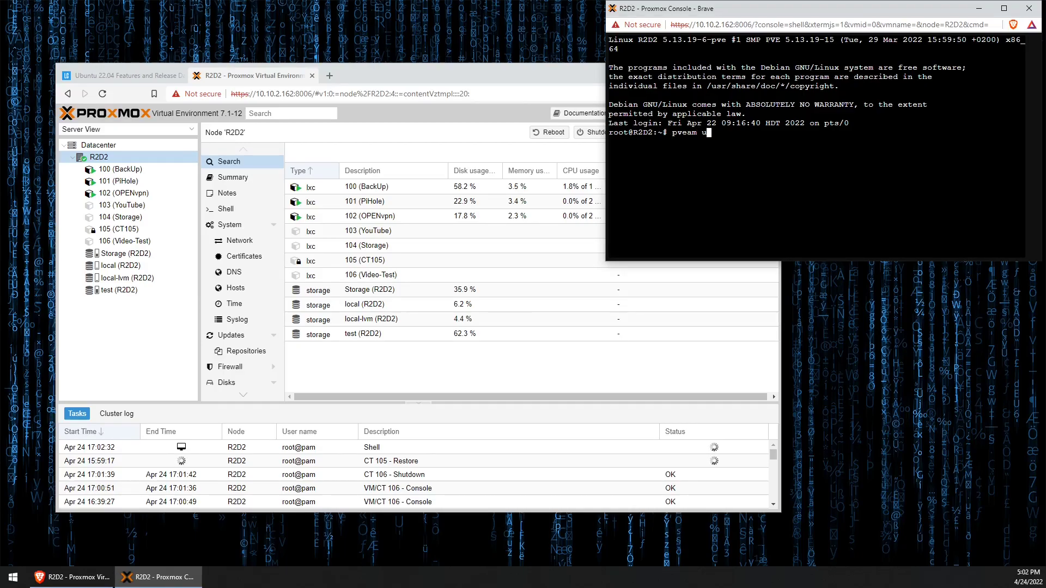
{"action": "type", "text": "pdate"}
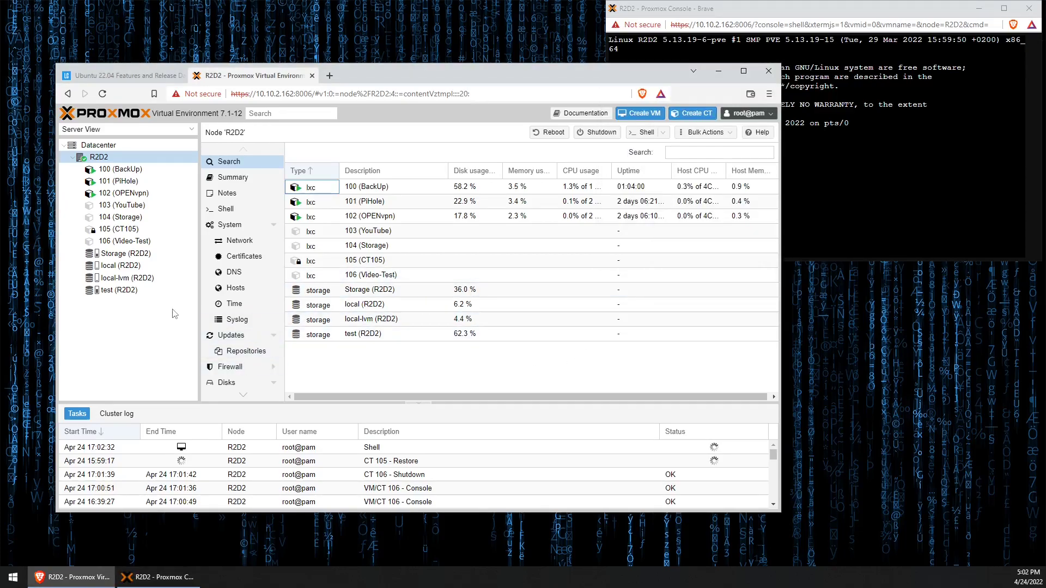
Browse the downloadable template catalogue from local storage's CT Templates, scrolling to Ubuntu 22.04, and reopen it.
{"action": "left_click", "coordinate": [120, 264]}
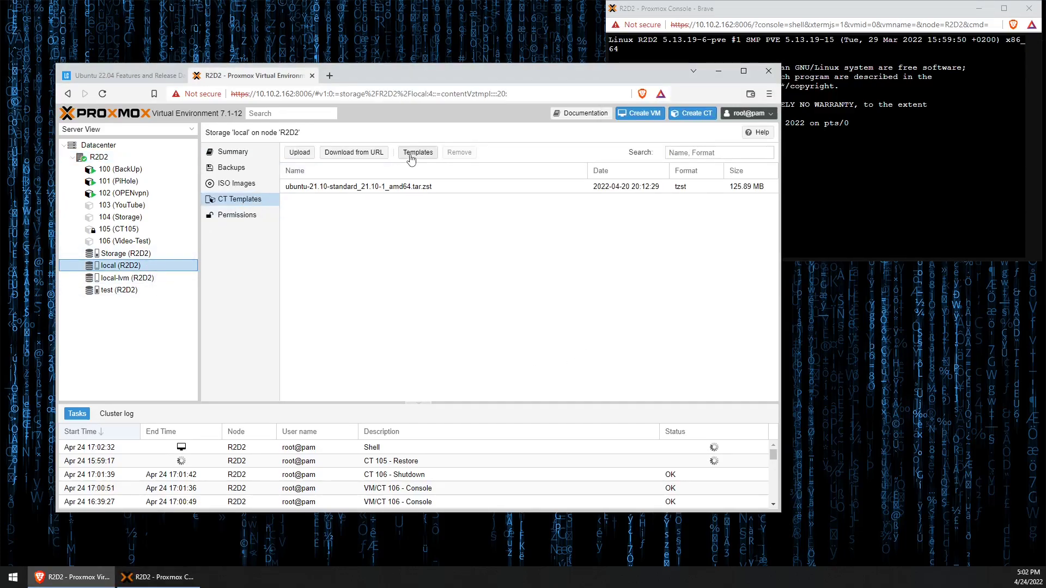
{"action": "left_click", "coordinate": [418, 153]}
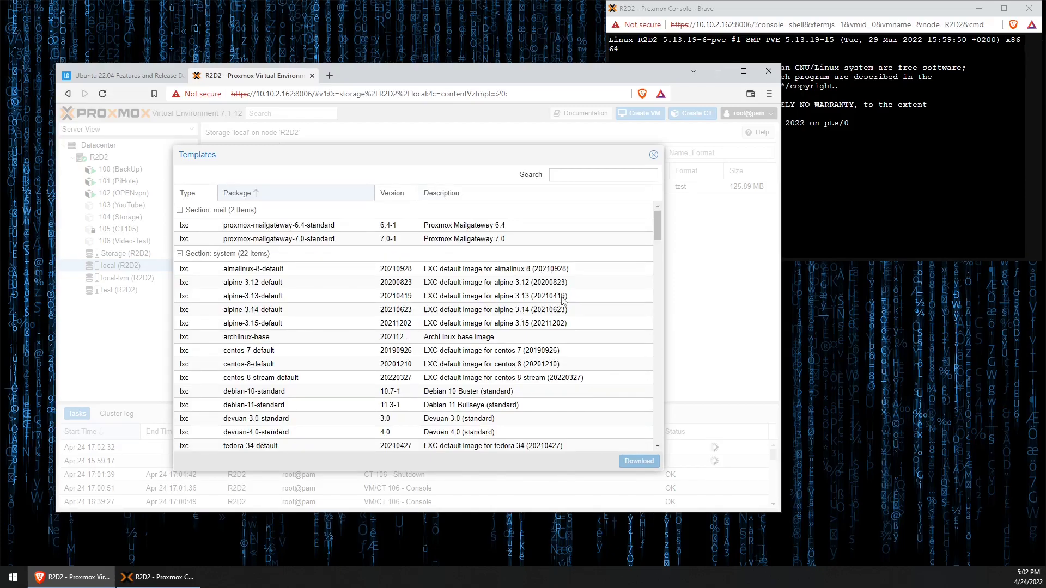
{"action": "scroll", "scroll_direction": "down", "scroll_amount": 3}
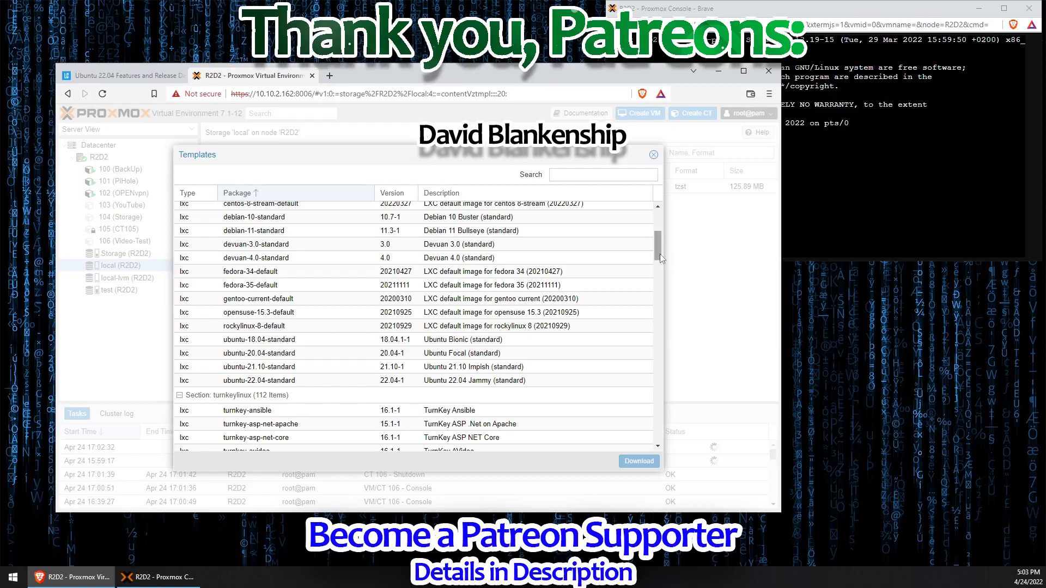
{"action": "scroll", "scroll_direction": "down", "scroll_amount": 3}
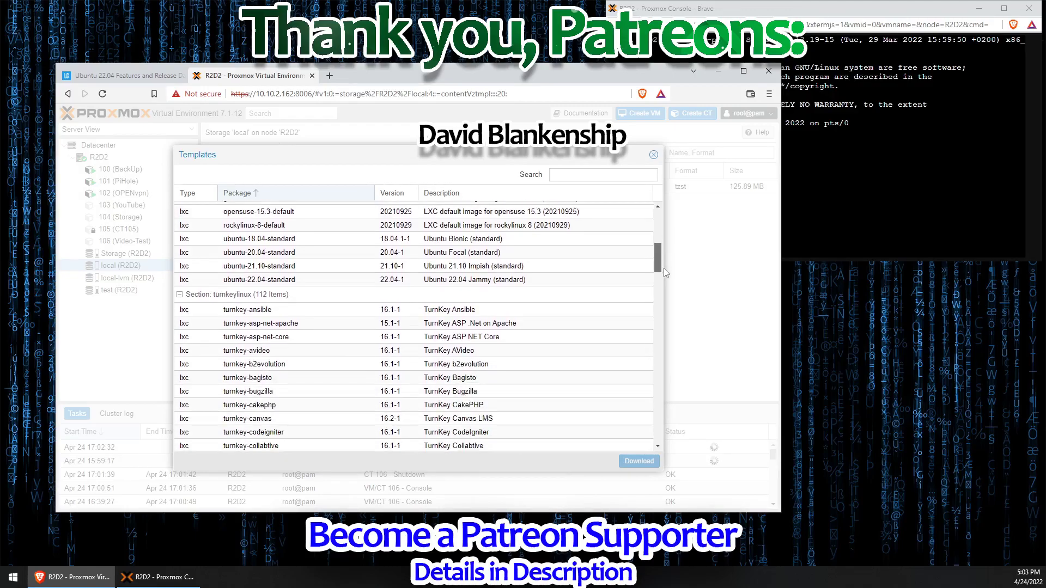
{"action": "scroll", "scroll_direction": "down", "scroll_amount": 3}
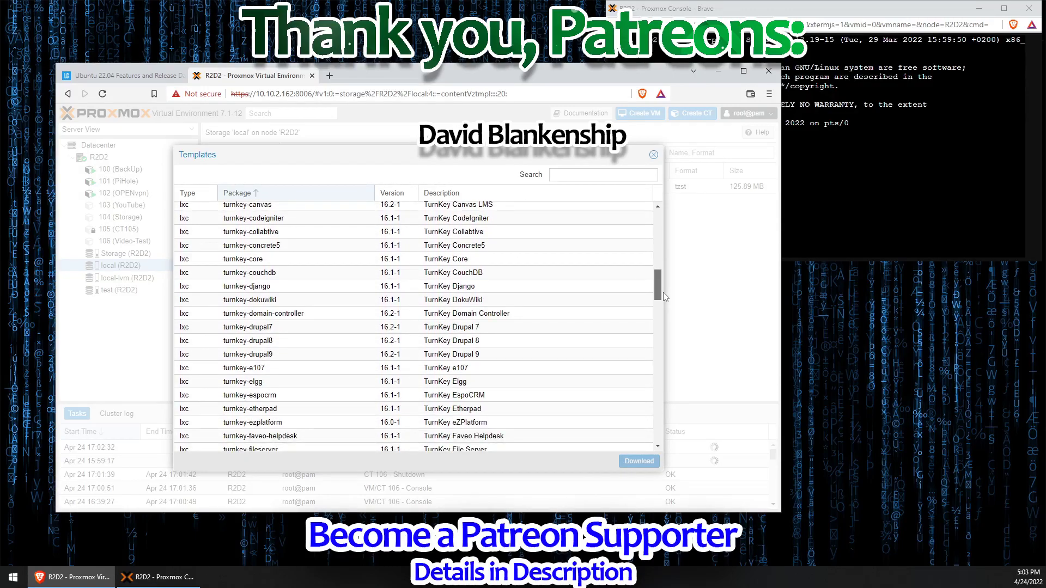
{"action": "scroll", "scroll_direction": "down", "scroll_amount": 3}
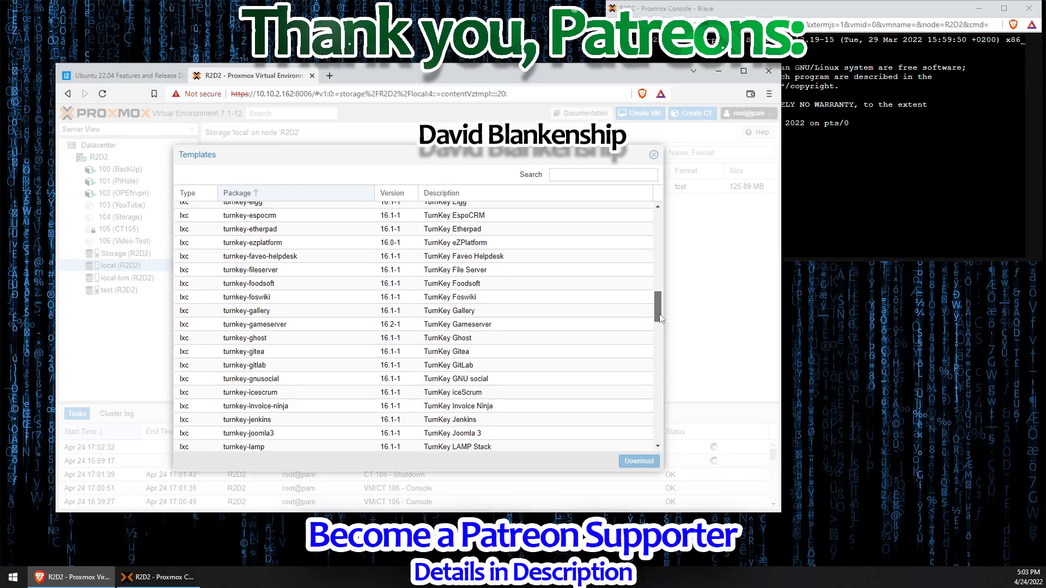
{"action": "scroll", "scroll_direction": "down", "scroll_amount": 3}
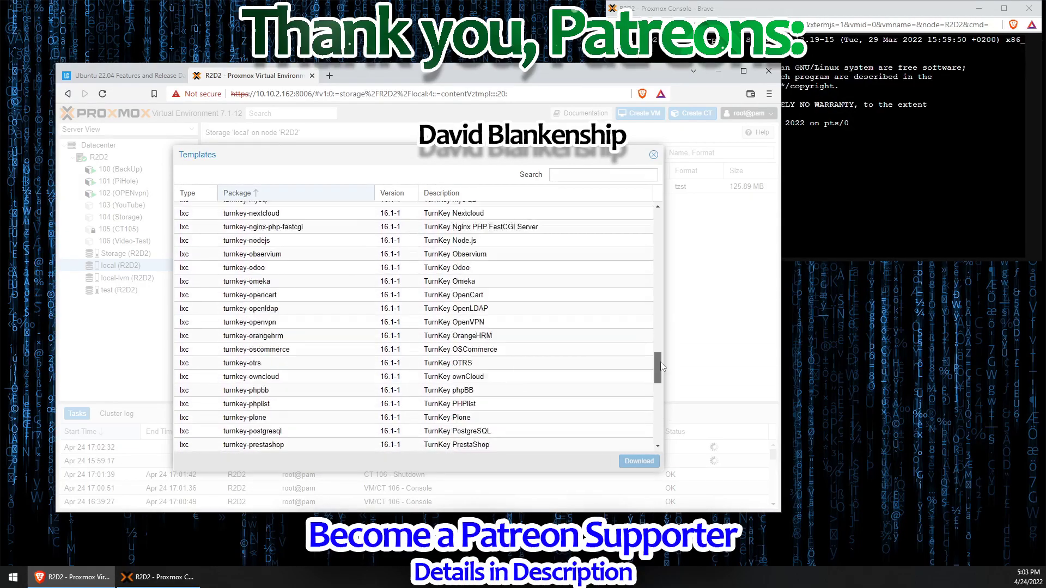
{"action": "left_click", "coordinate": [653, 153]}
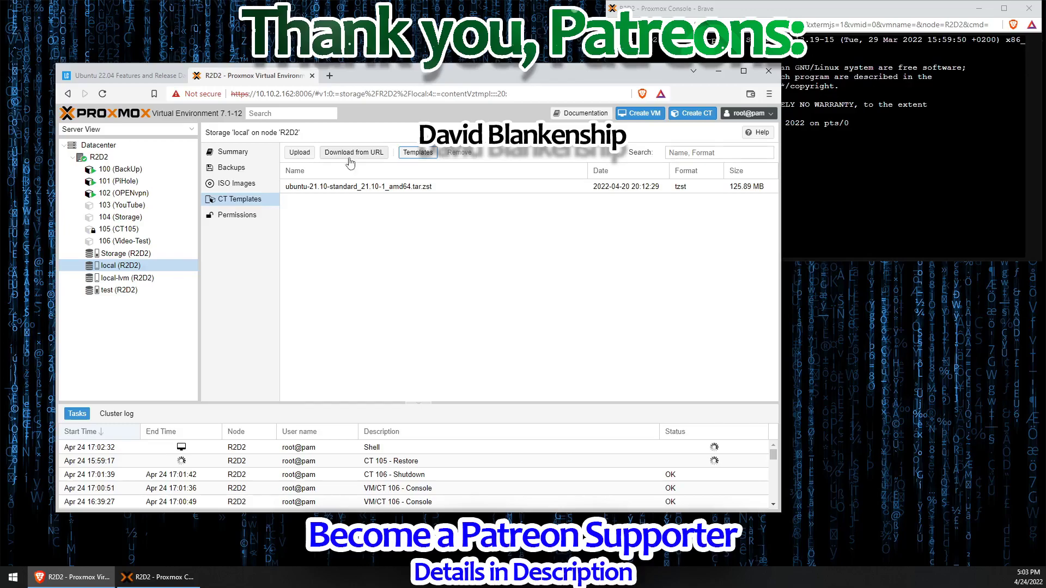
{"action": "left_click", "coordinate": [417, 152]}
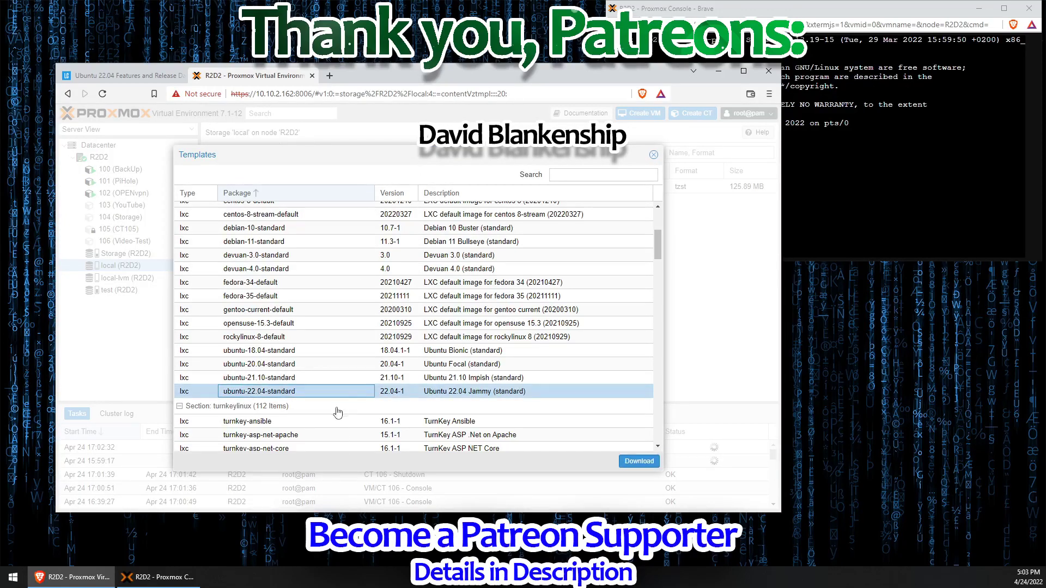
Download the ubuntu-22.04-standard template and dismiss the TASK OK output.
{"action": "left_click", "coordinate": [637, 461]}
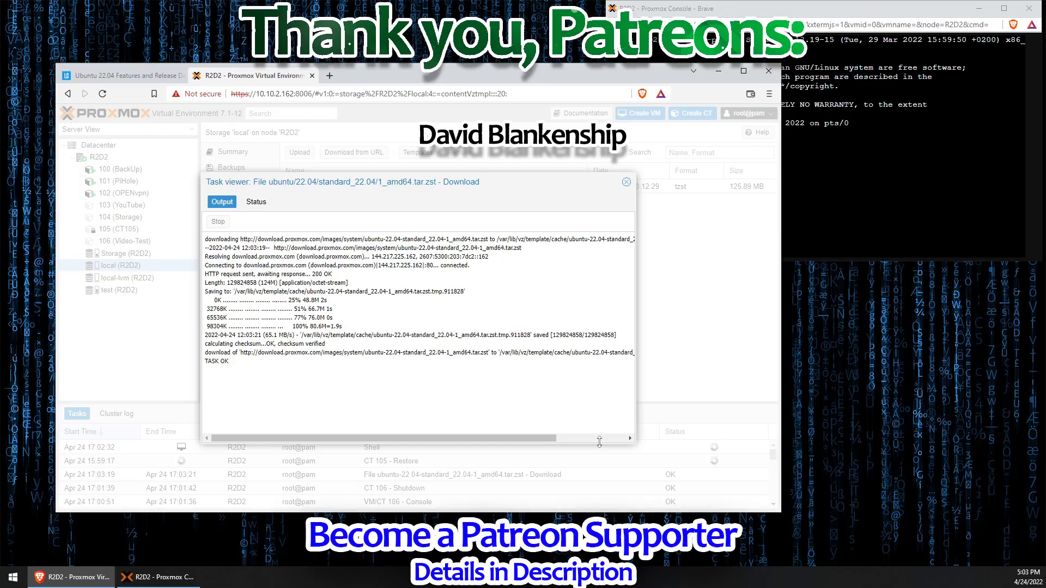
{"action": "mouse_move", "coordinate": [669, 489]}
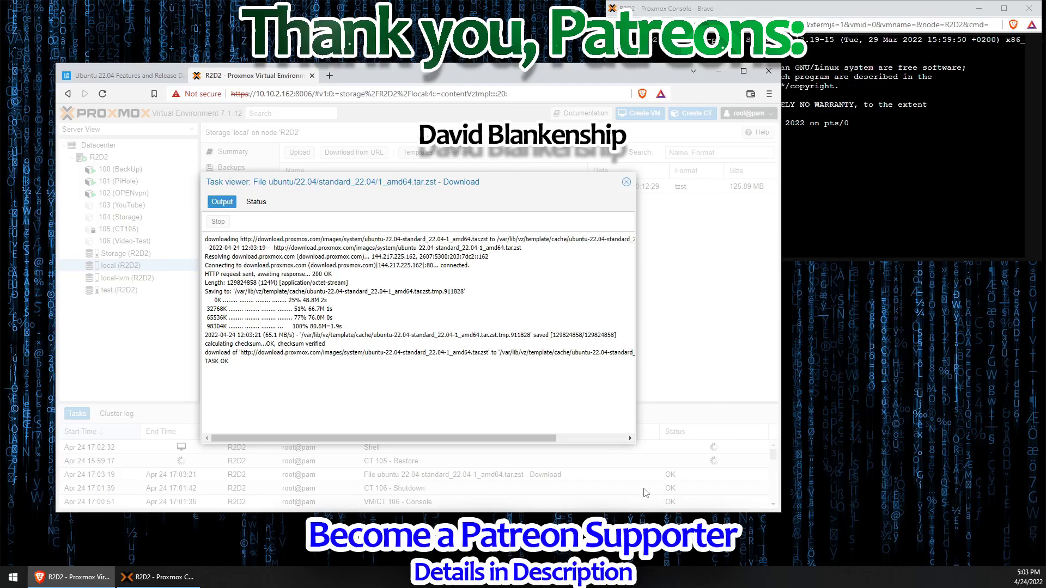
{"action": "left_click", "coordinate": [624, 182]}
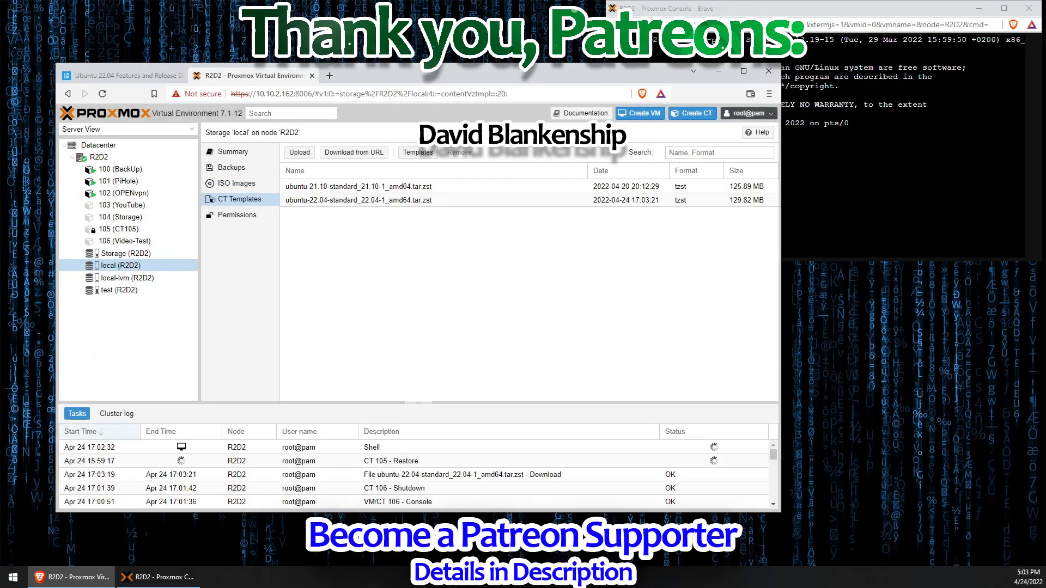